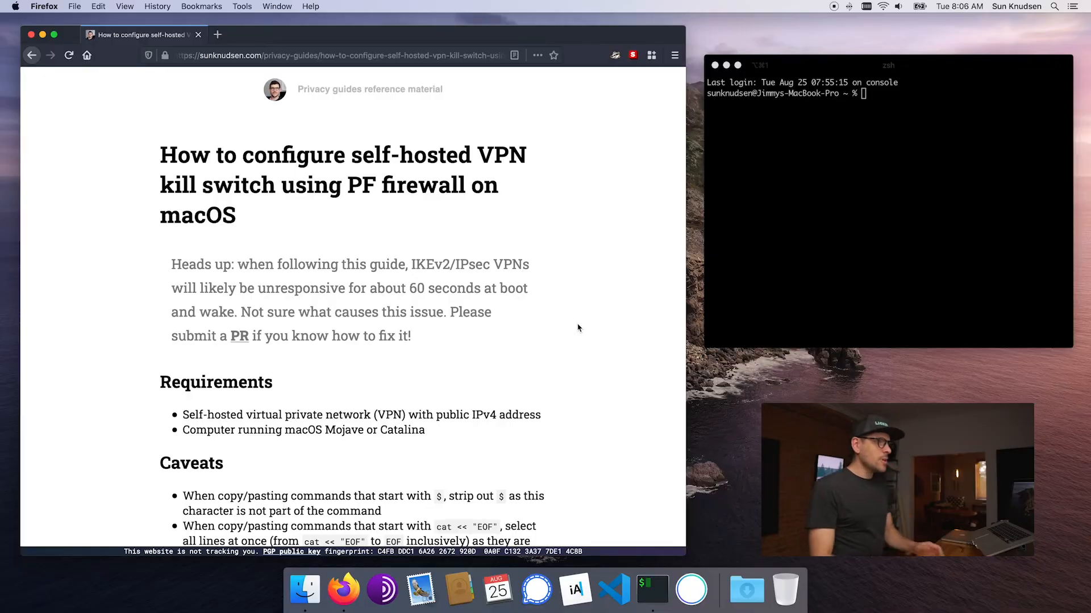
pyautogui.moveTo(581, 339)
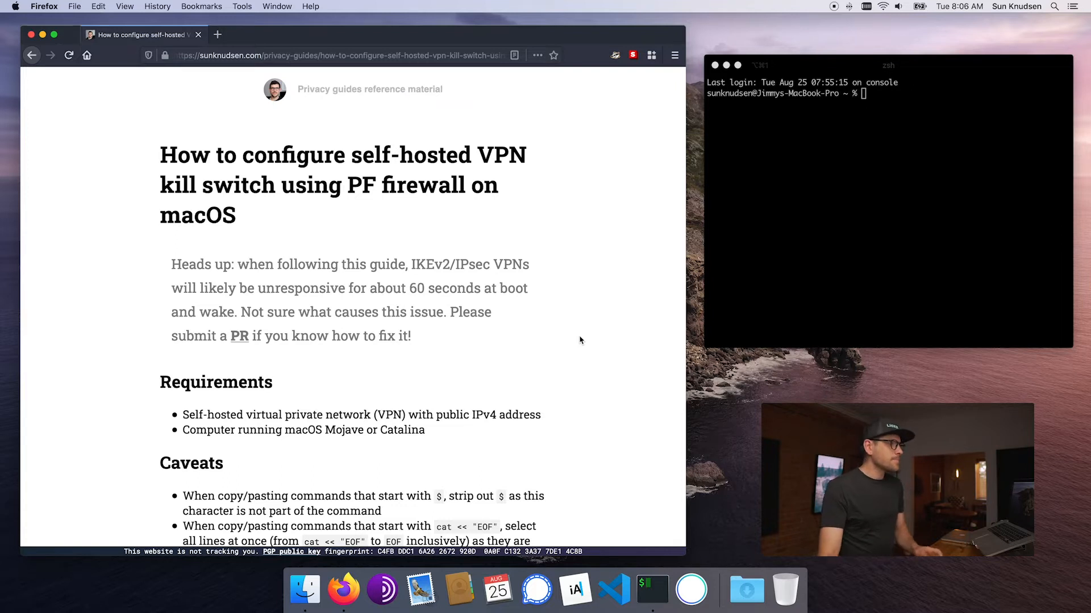
# Scroll the guide past Requirements and Caveats to 'Step 1: enable PF'
pyautogui.scroll(-3)
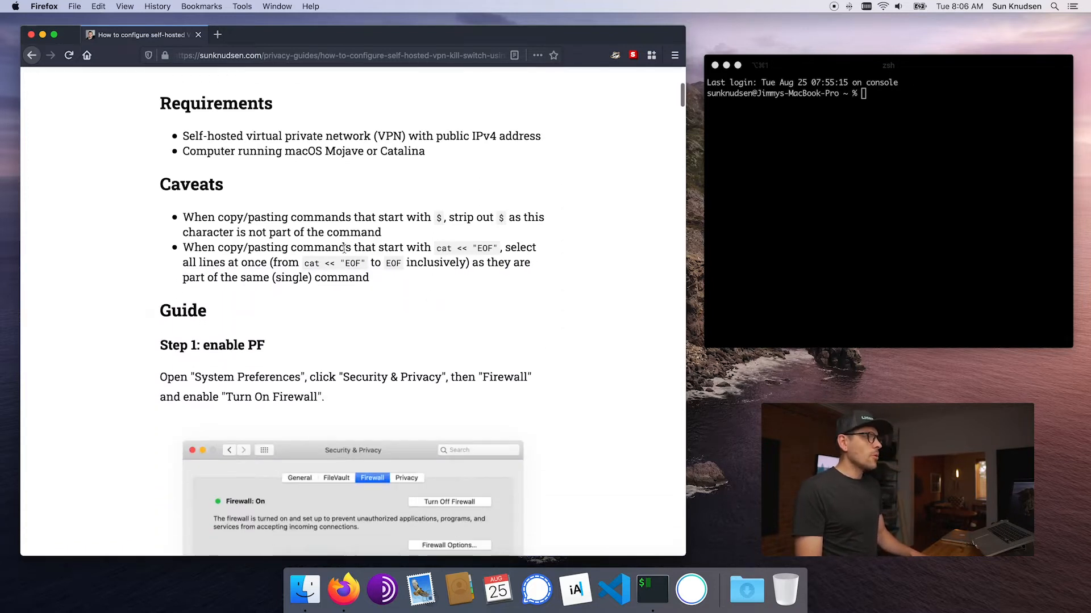
pyautogui.moveTo(410, 297)
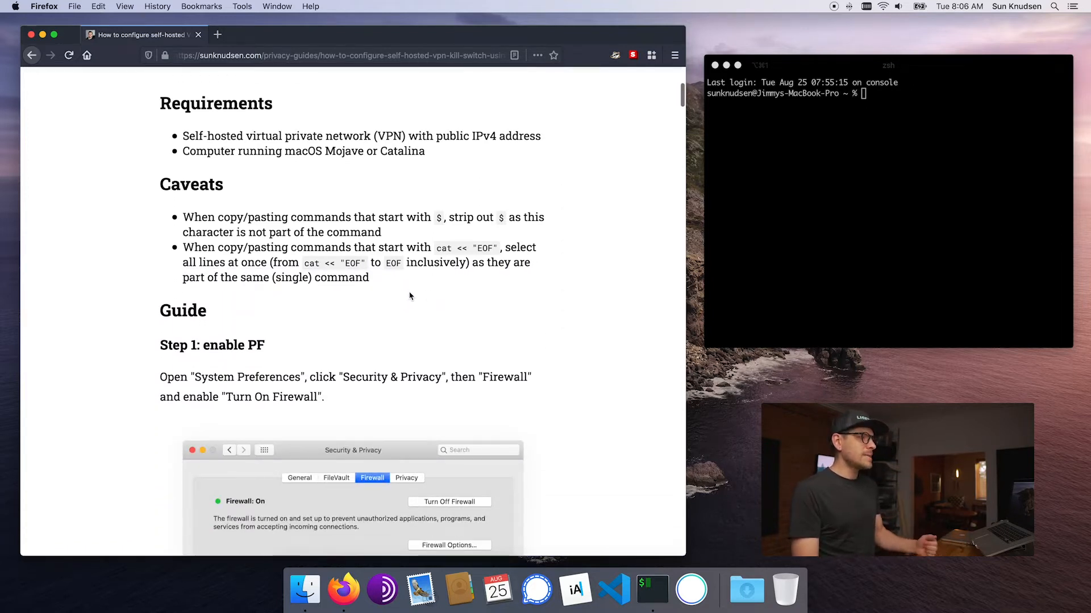
pyautogui.scroll(-3)
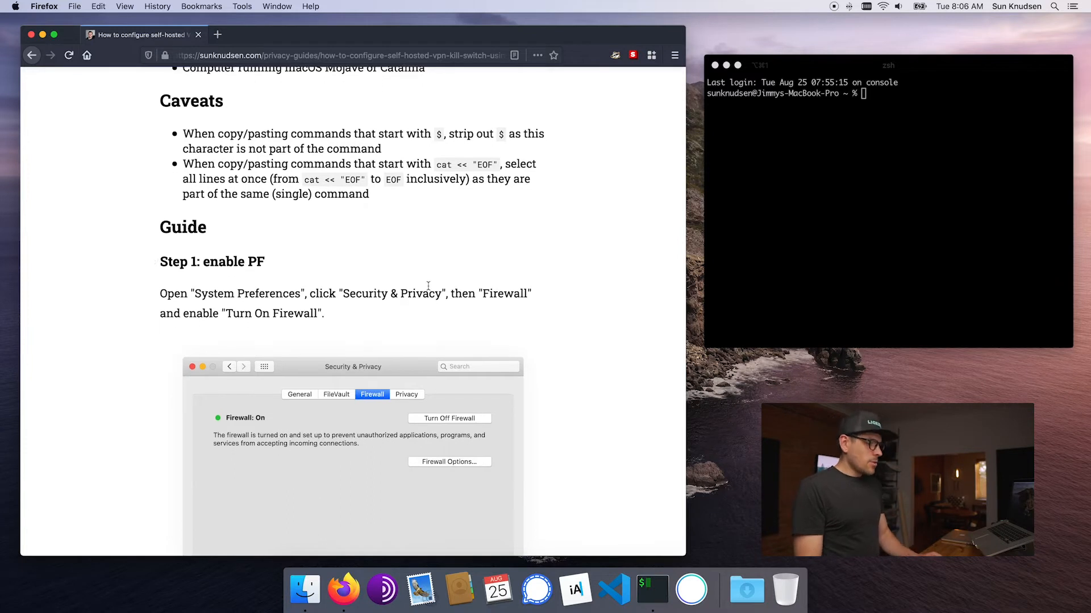
# Launch System Preferences from Spotlight and unlock Security & Privacy with the account password
pyautogui.write('prefe')
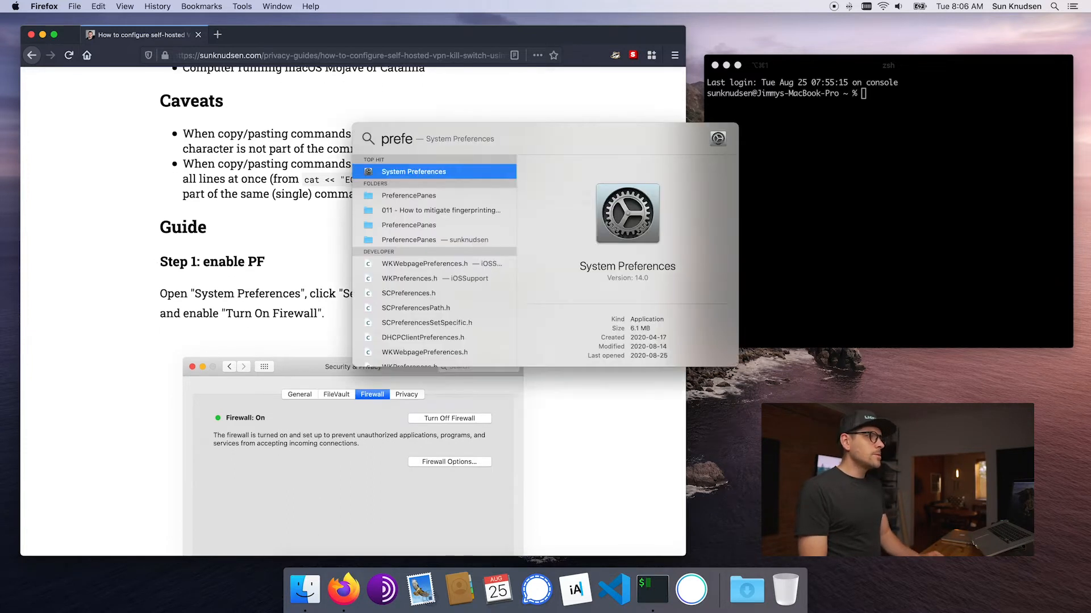
pyautogui.click(413, 171)
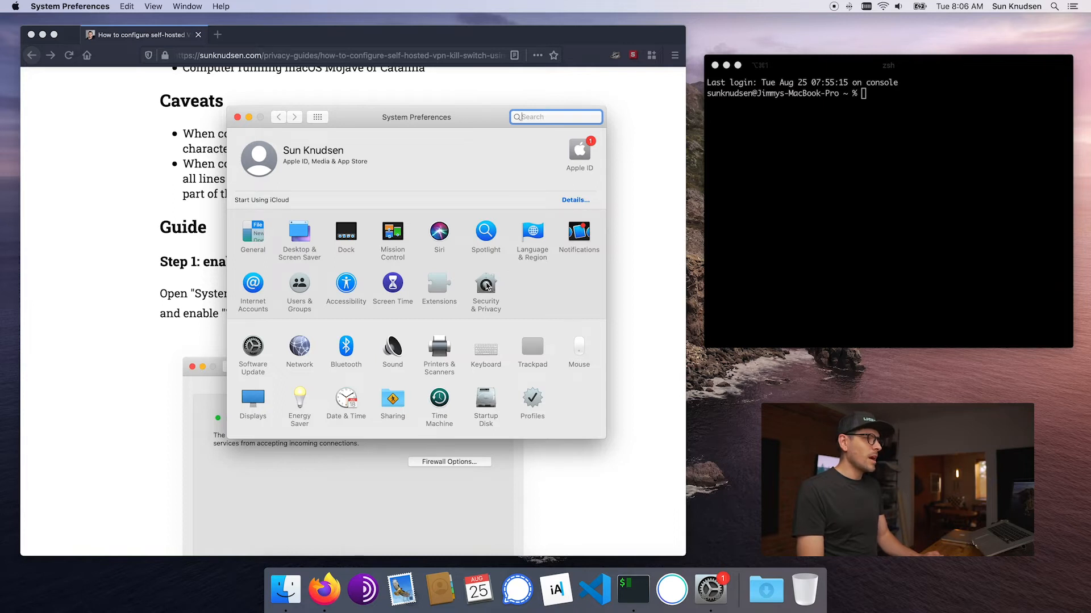
pyautogui.click(485, 287)
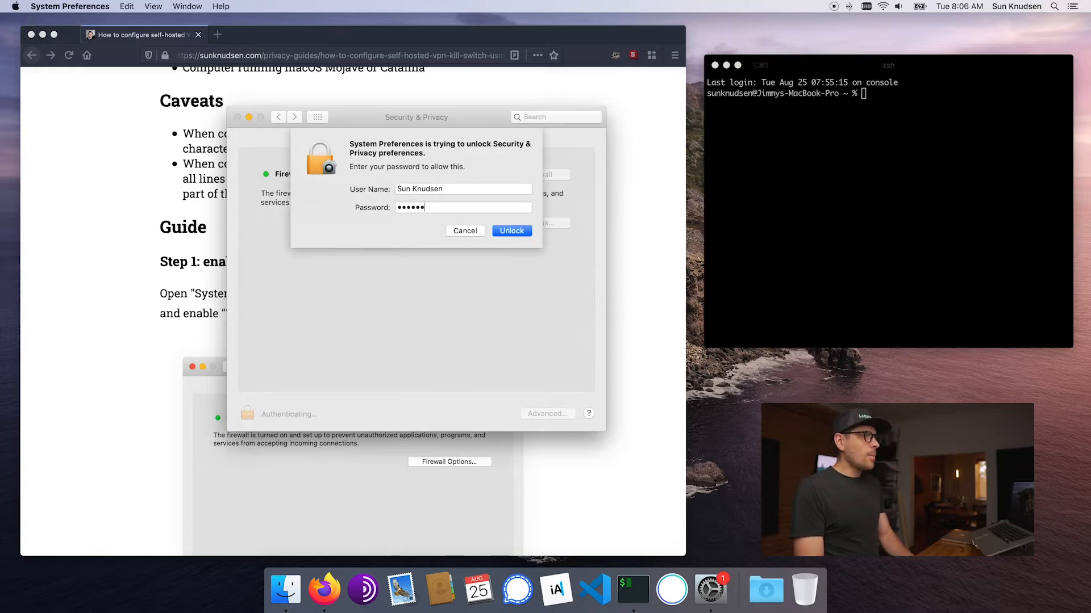
pyautogui.click(511, 231)
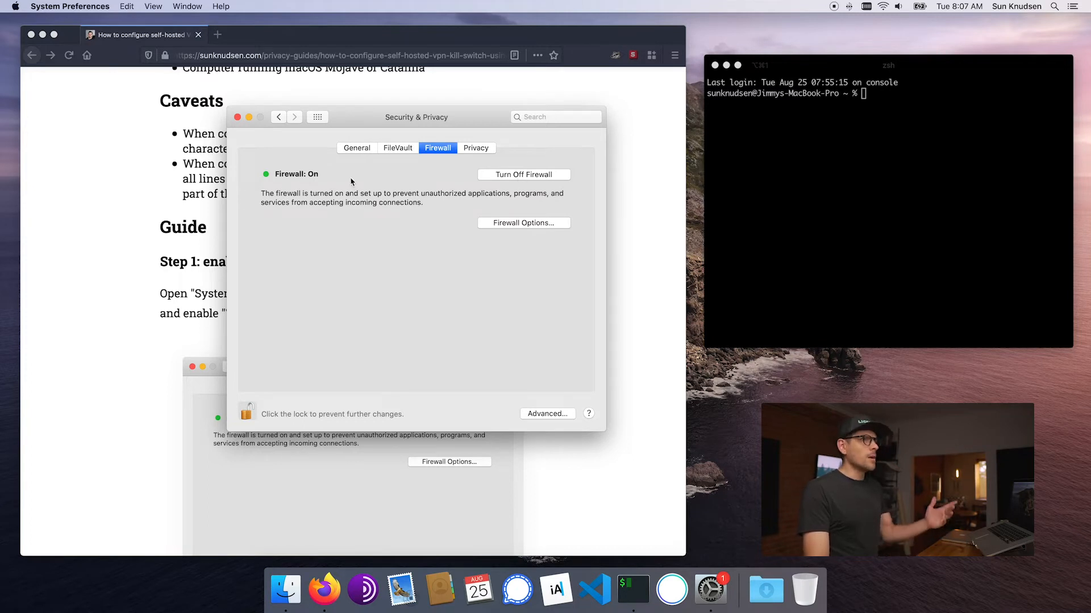
pyautogui.moveTo(515, 224)
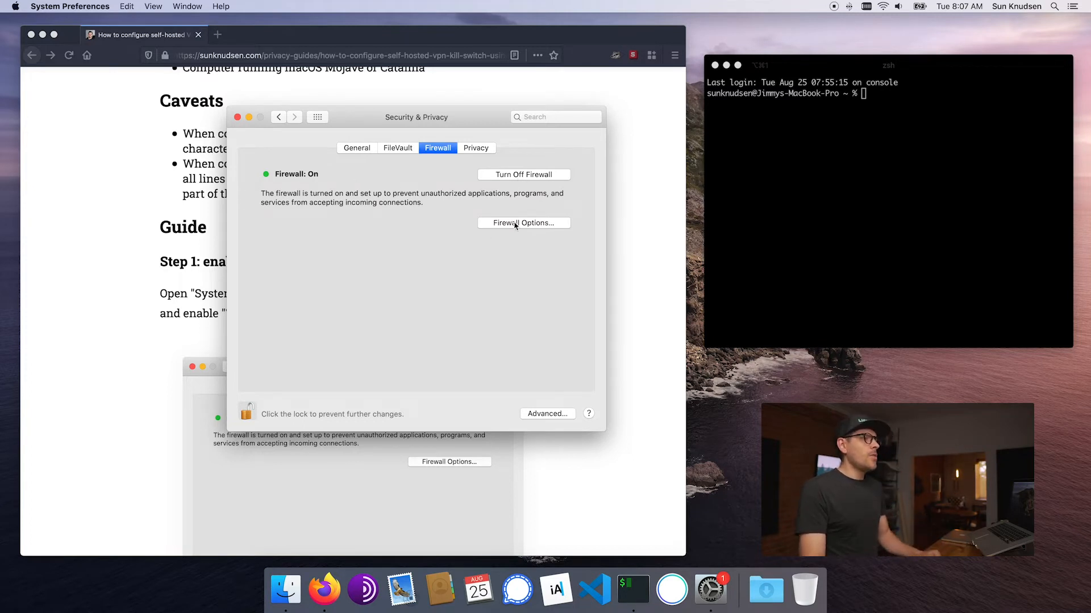
# Bring up Firewall Options showing stealth mode enabled
pyautogui.click(522, 222)
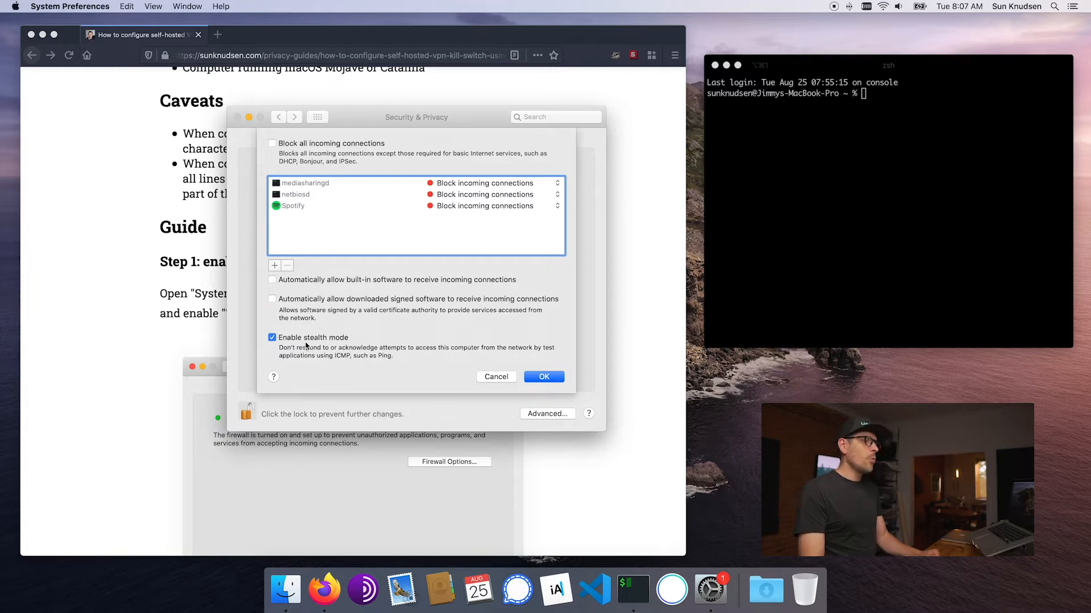
pyautogui.click(543, 376)
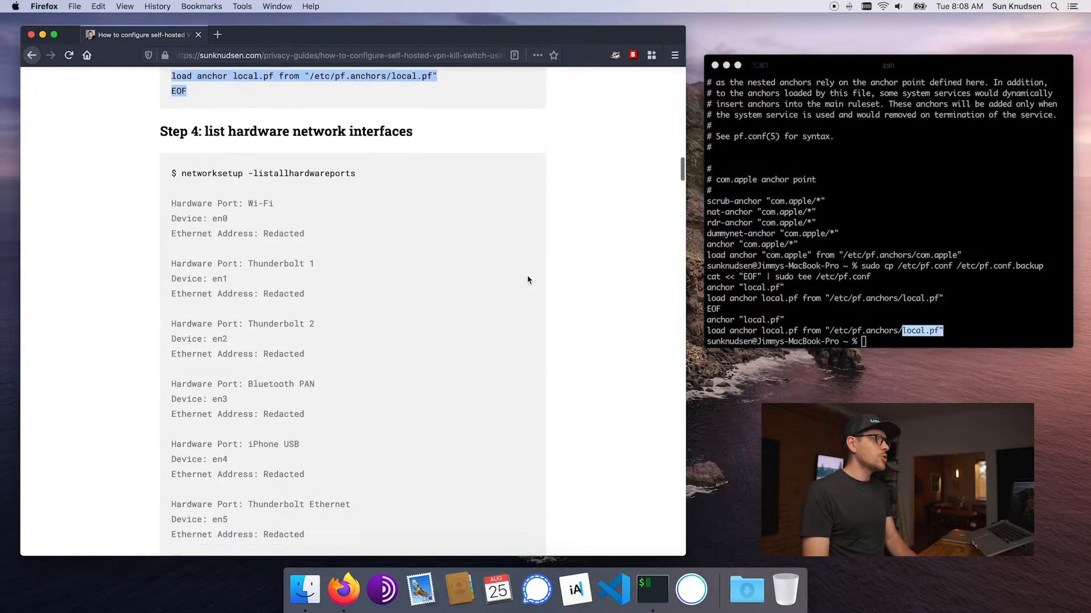
# List hardware ports with networksetup -listallhardwareports and pick out the Wi-Fi device en0
pyautogui.scroll(-3)
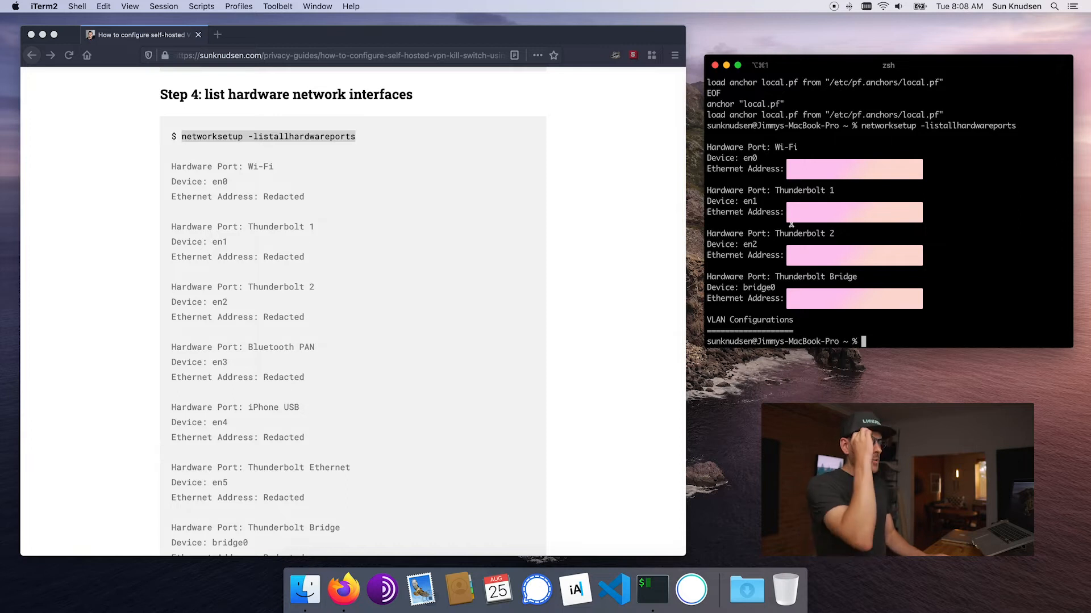
pyautogui.scroll(-3)
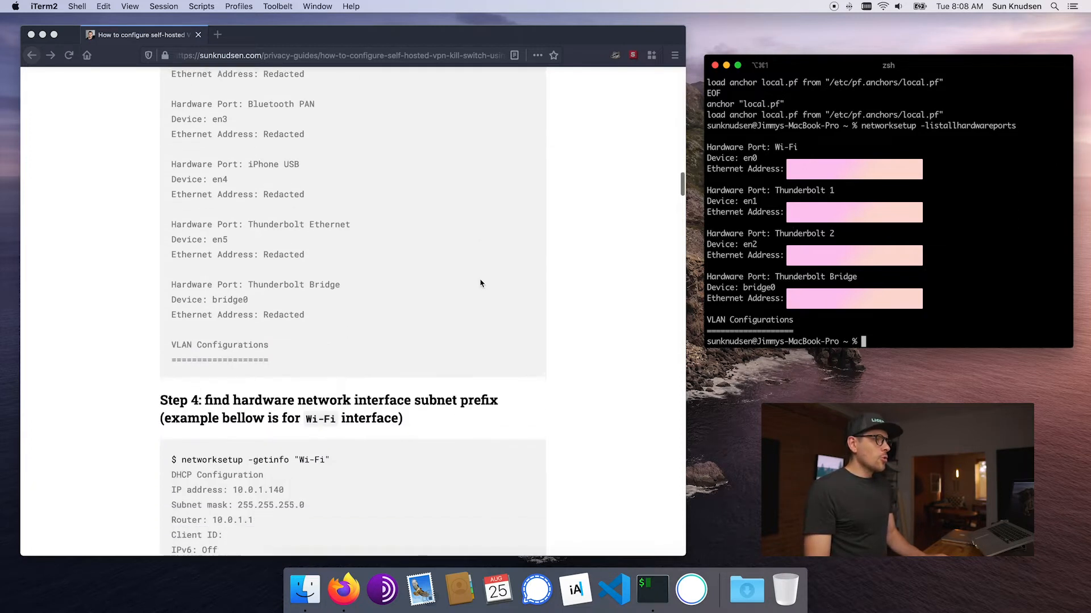
pyautogui.scroll(-3)
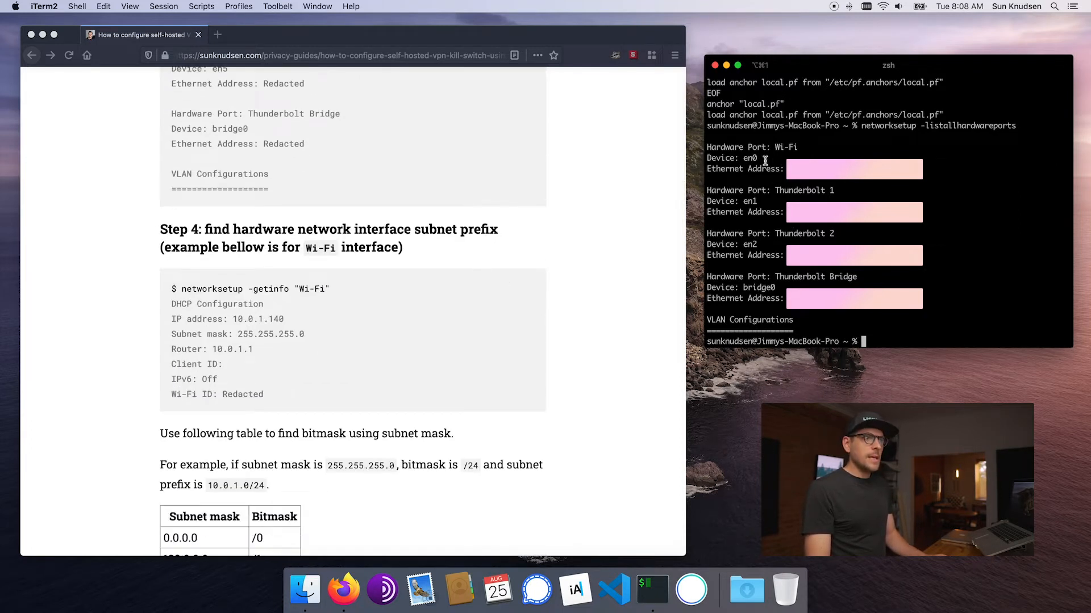
pyautogui.doubleClick(749, 158)
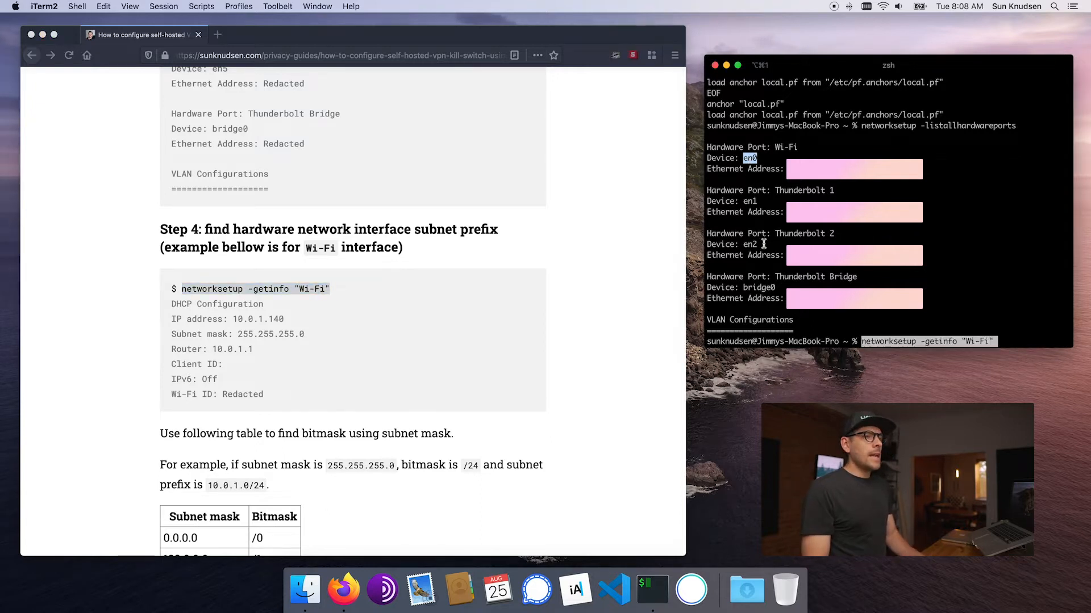
# Run networksetup -getinfo "Wi-Fi", note subnet mask 255.255.255.0, and match it to /24 in the guide's table
pyautogui.press('Return')
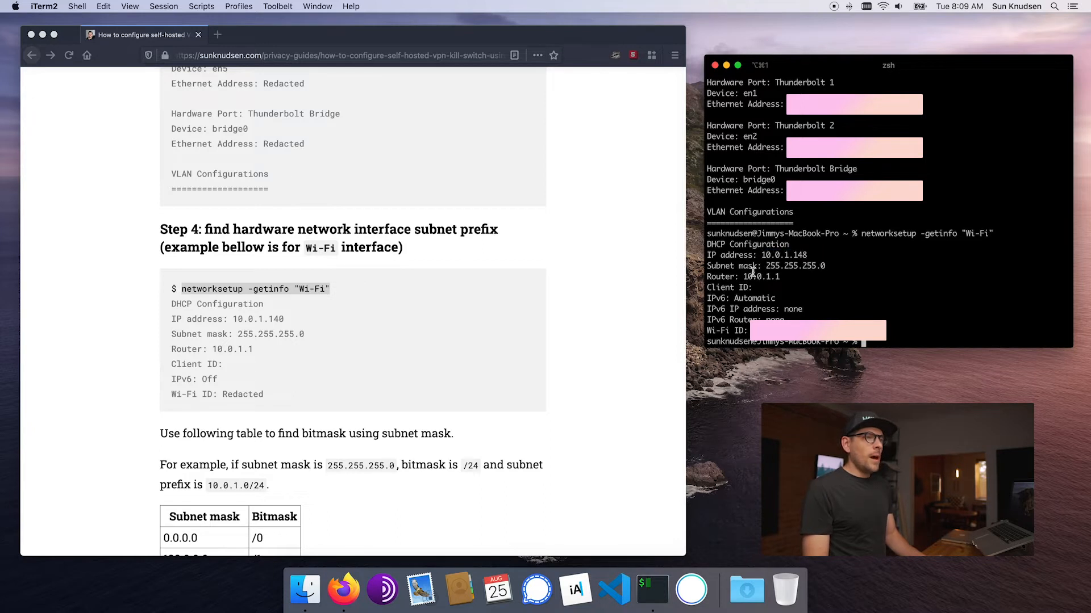
pyautogui.doubleClick(793, 266)
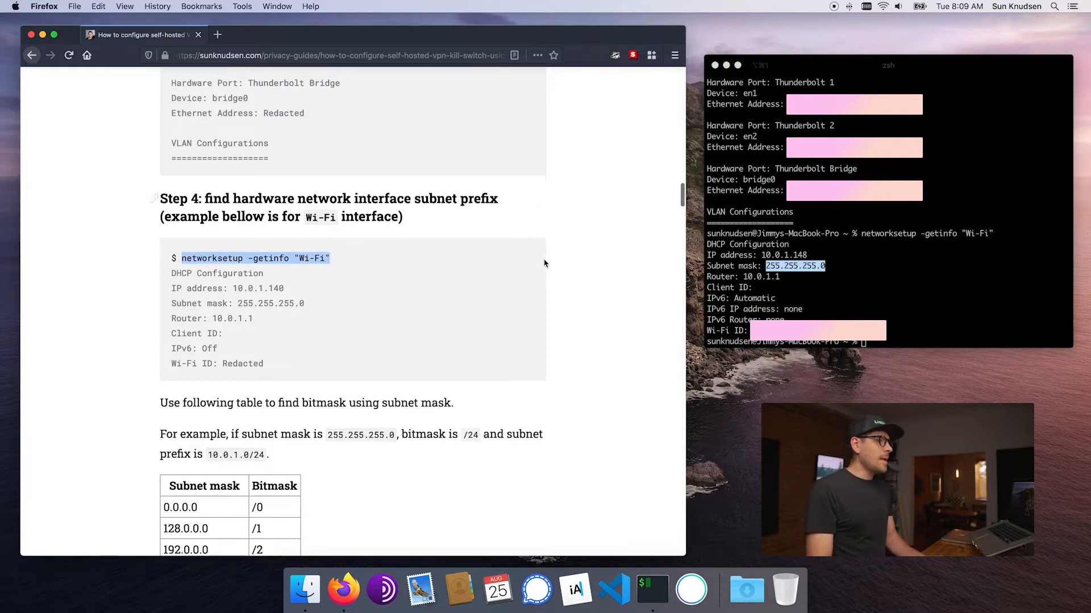
pyautogui.scroll(-3)
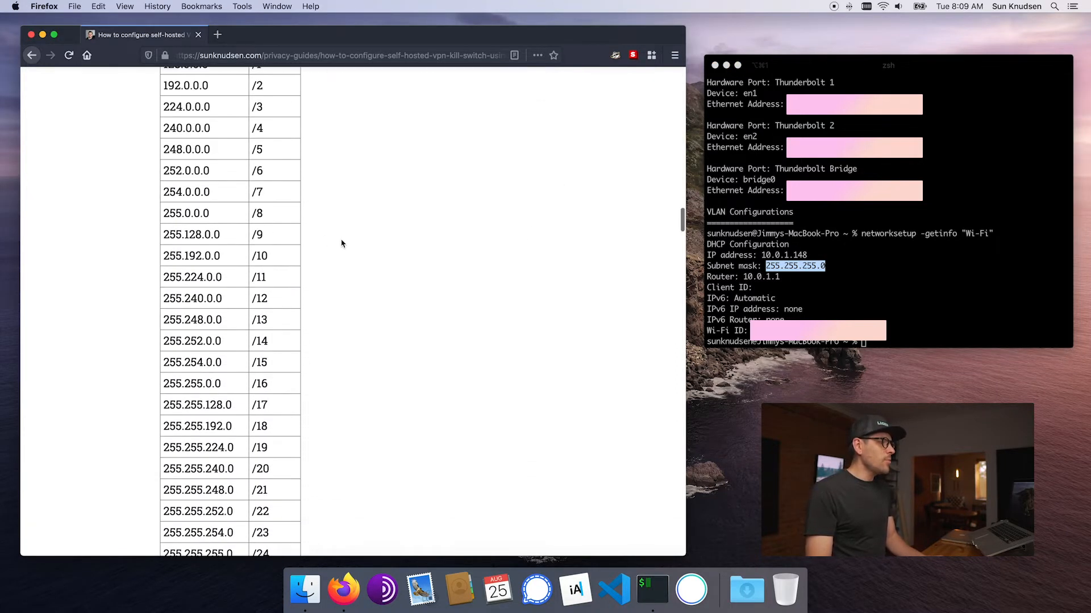
pyautogui.scroll(-3)
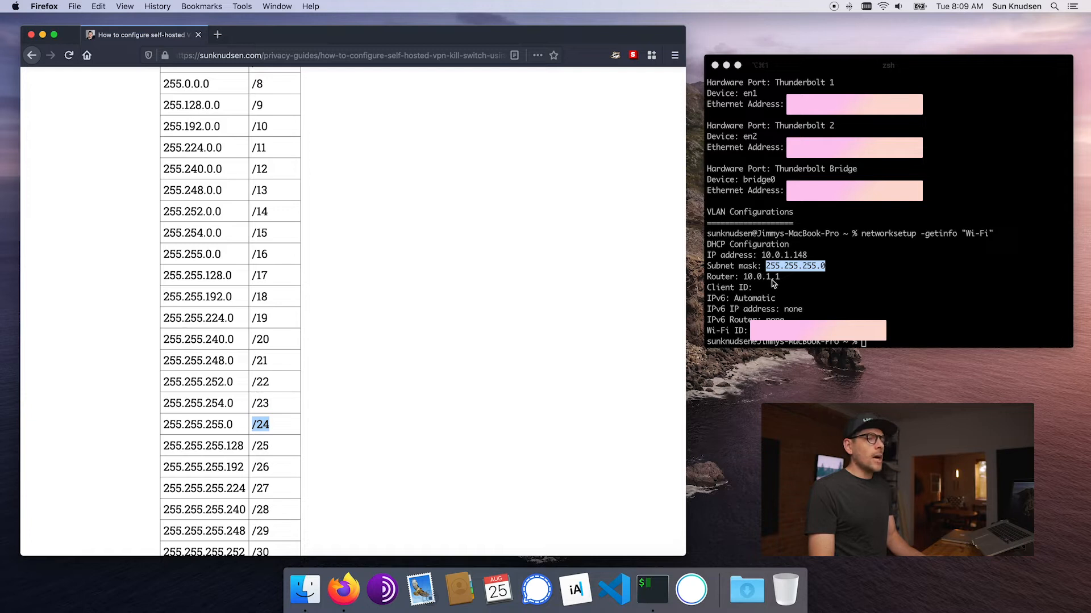
# Set the KILLSWITCH_* variables, filling in the hardware interfaces, iPhone USB port and VPN interface ipsec0
pyautogui.scroll(-3)
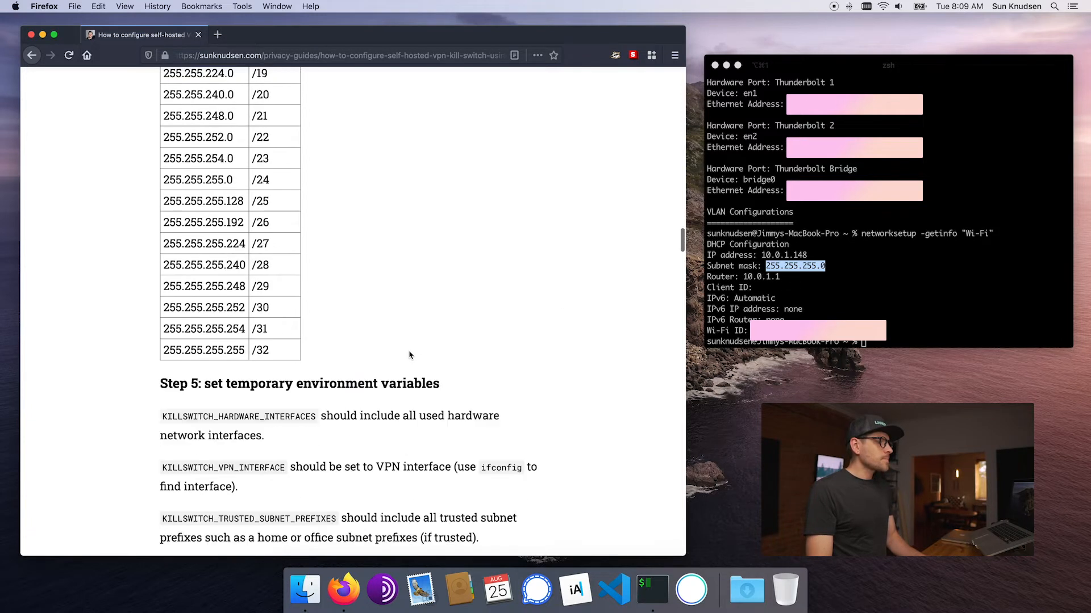
pyautogui.scroll(-3)
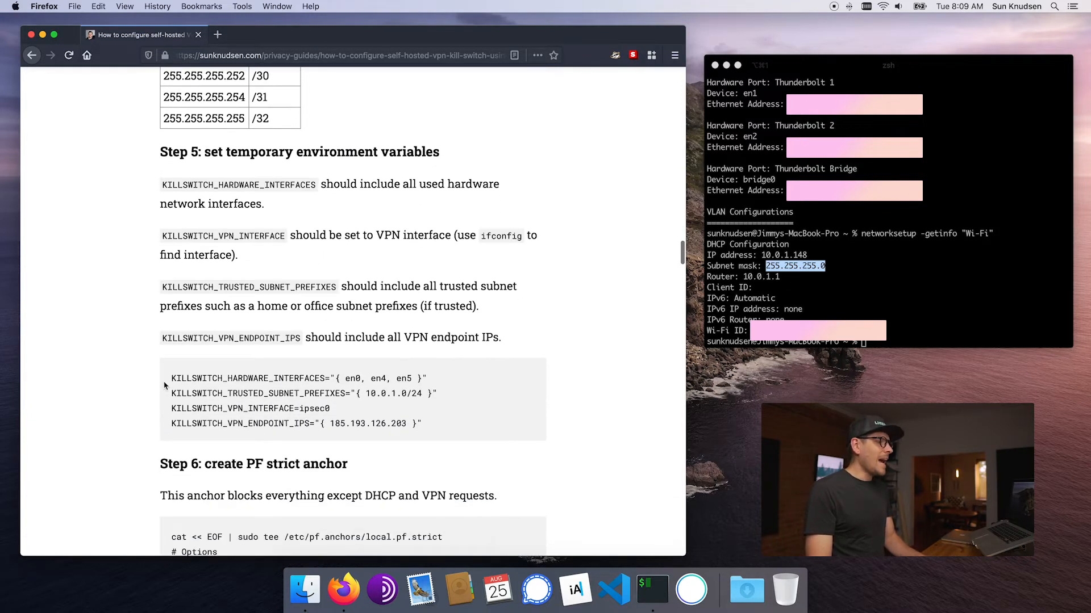
pyautogui.tripleClick(292, 377)
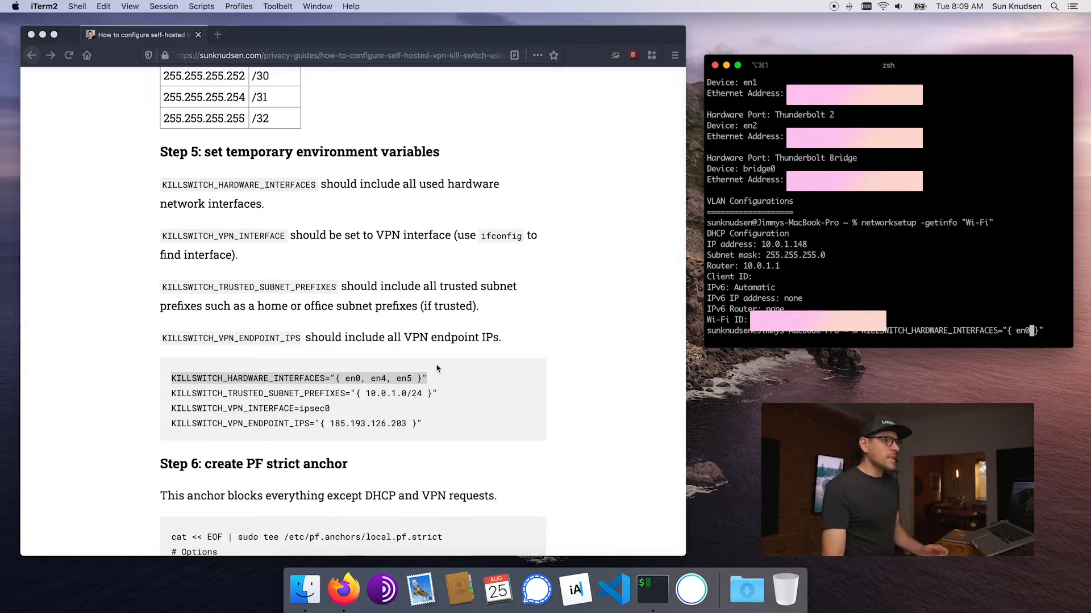
pyautogui.doubleClick(351, 379)
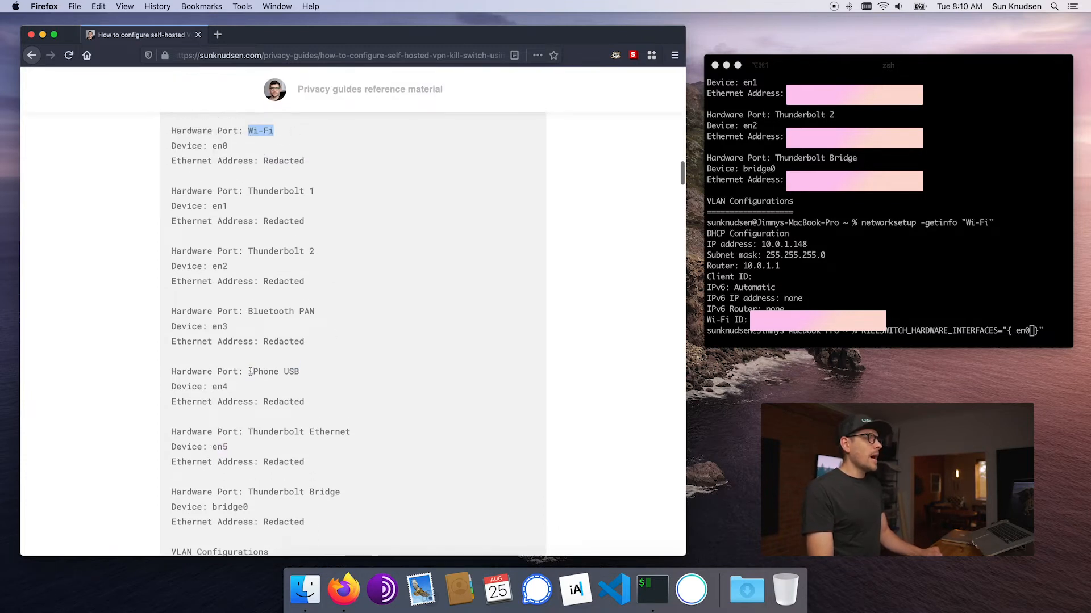
pyautogui.scroll(-3)
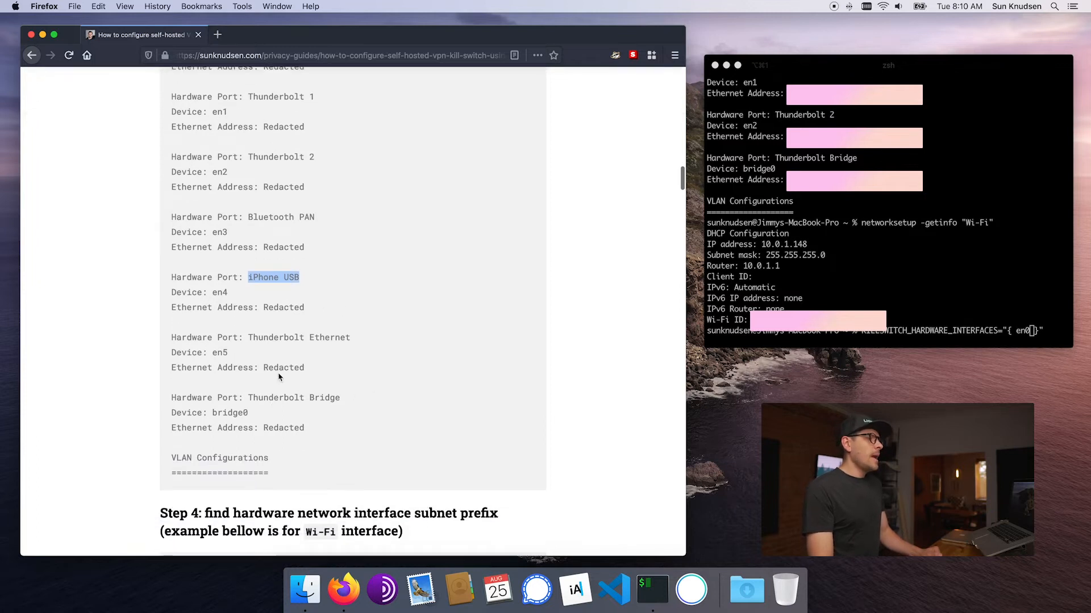
pyautogui.doubleClick(298, 337)
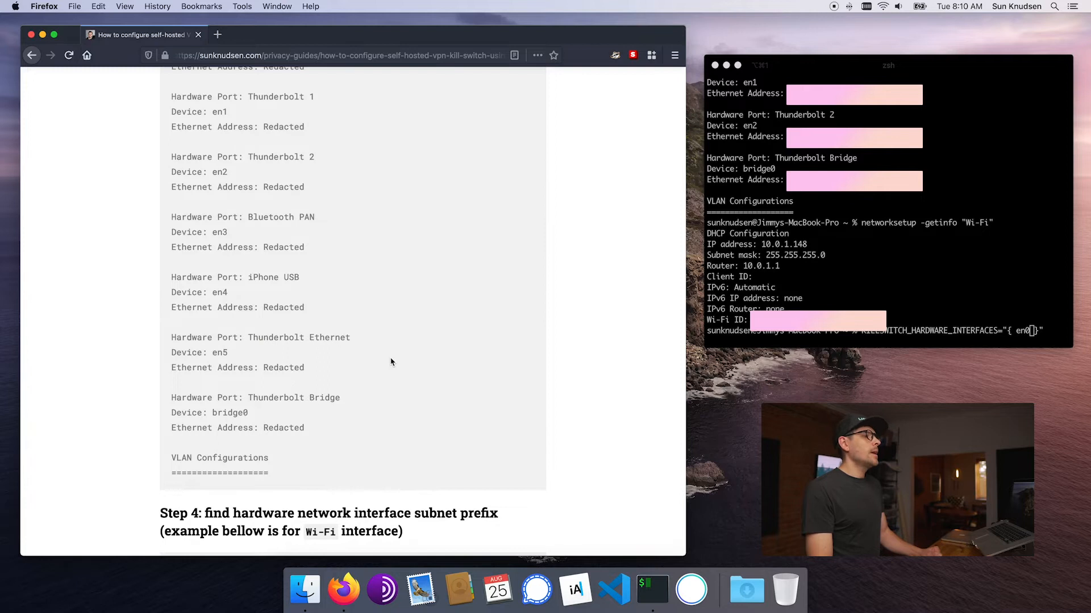
pyautogui.scroll(-3)
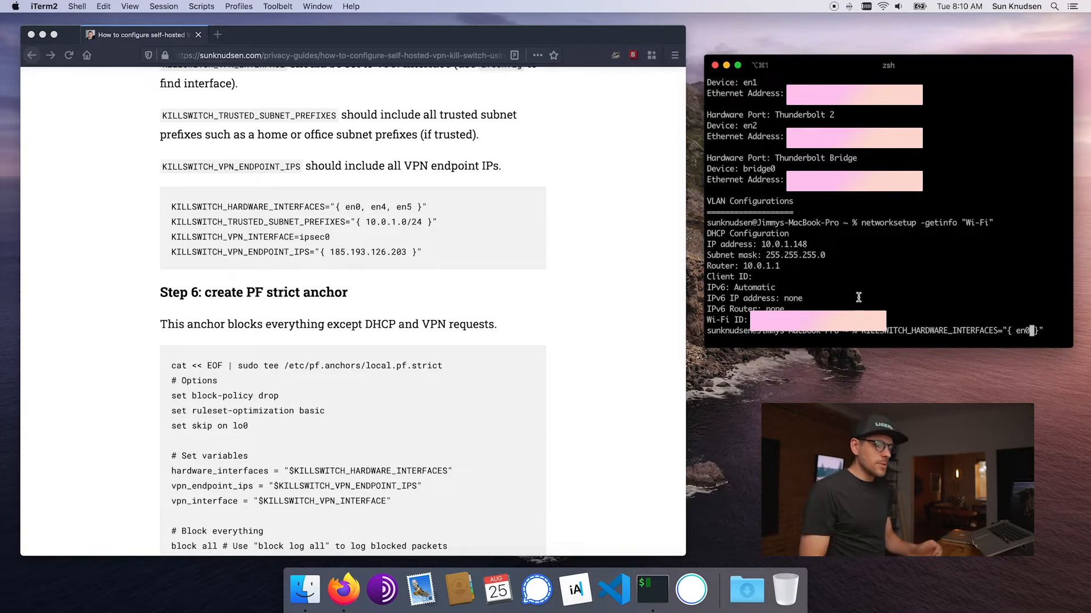
pyautogui.scroll(-3)
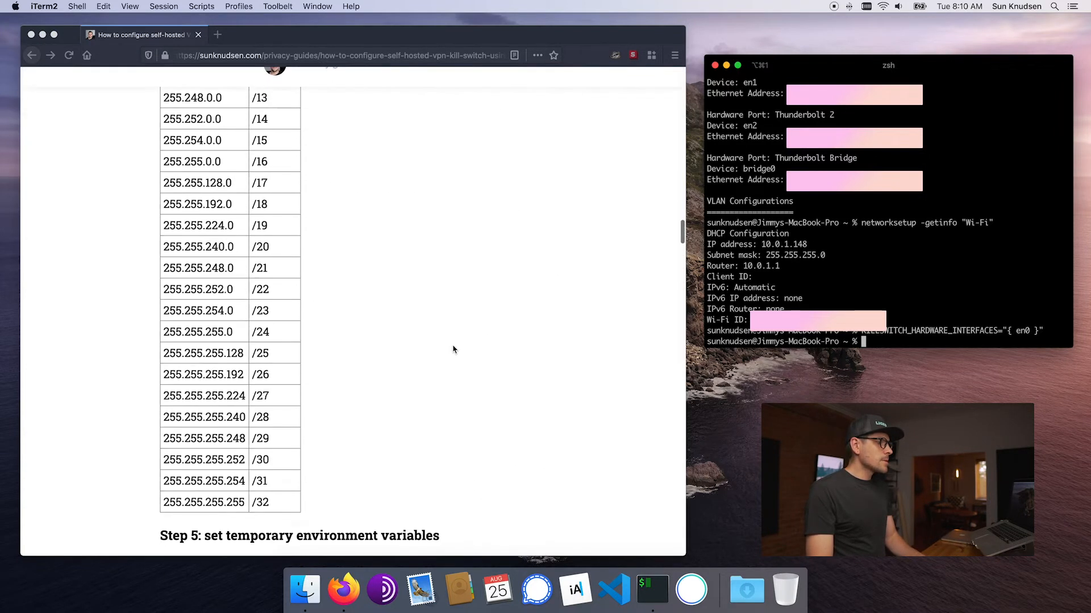
pyautogui.scroll(-3)
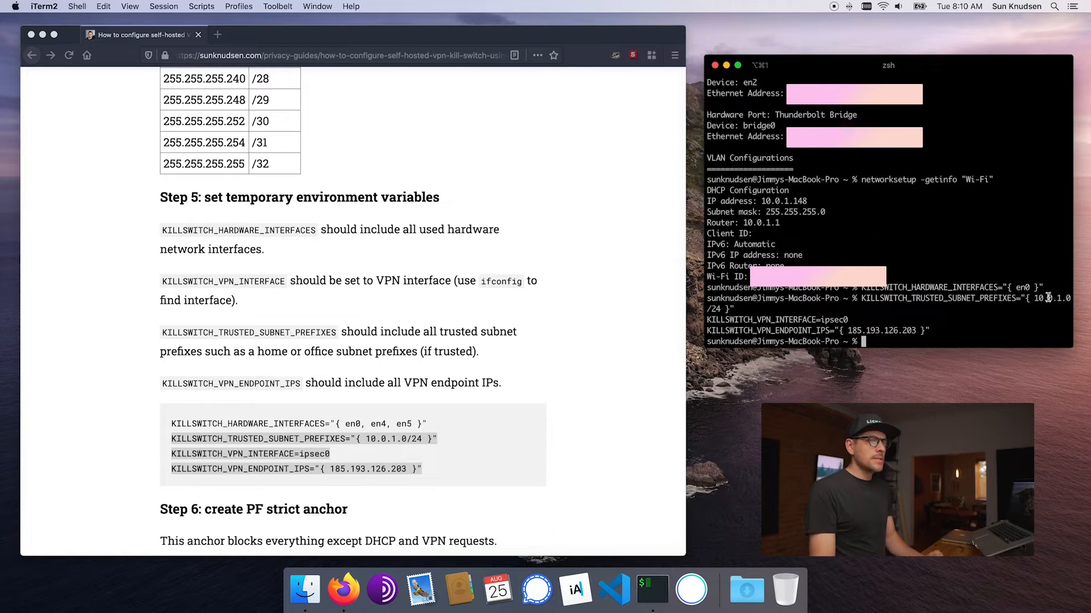
pyautogui.doubleClick(833, 319)
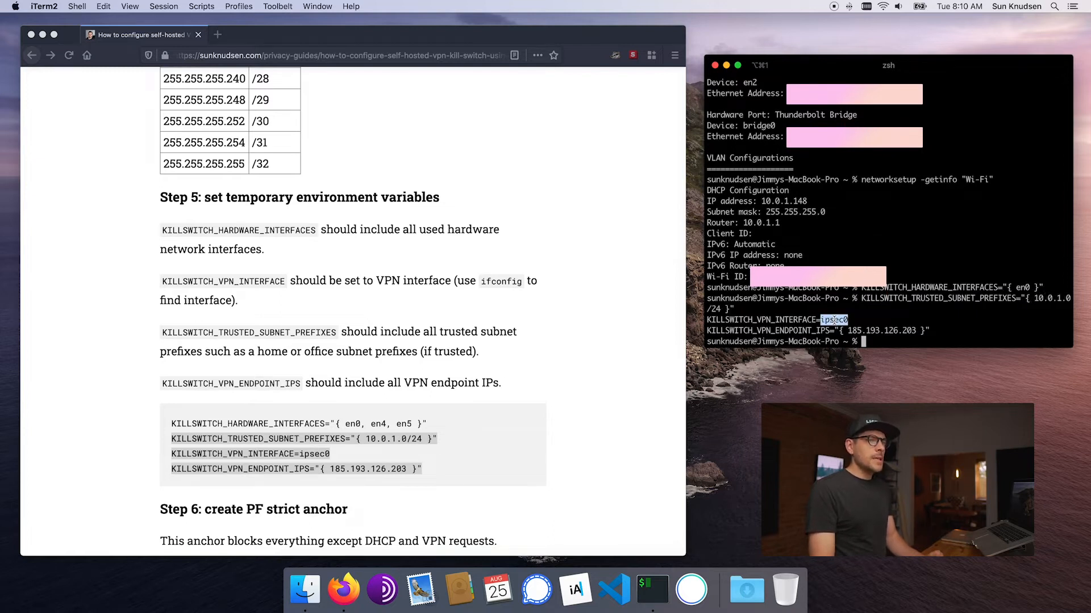
# Run ifconfig and mark the ipsec0 VPN interface in its output
pyautogui.write('ifco')
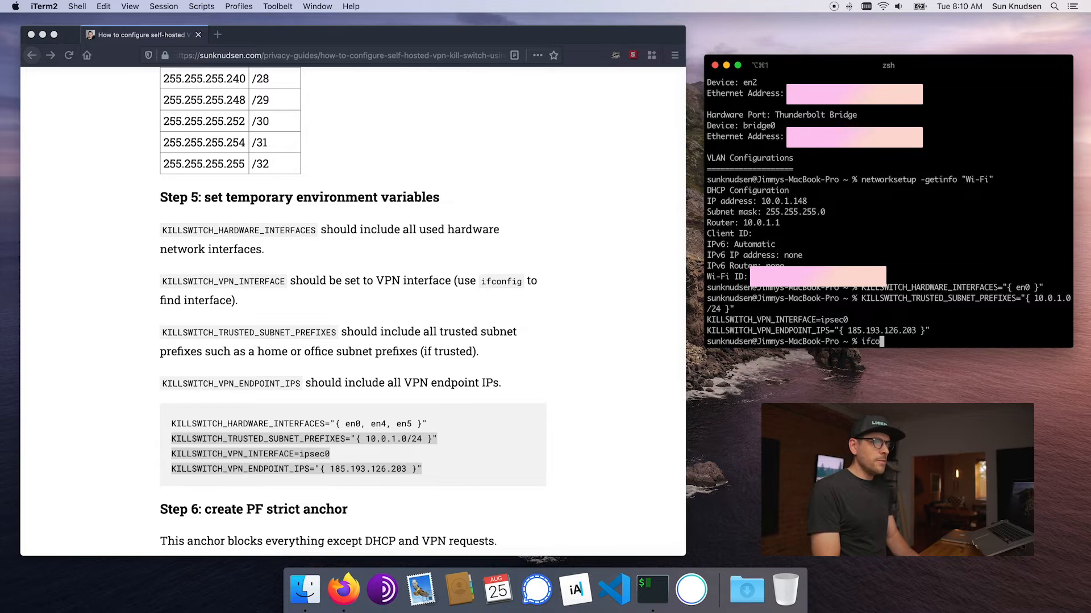
pyautogui.press('Return')
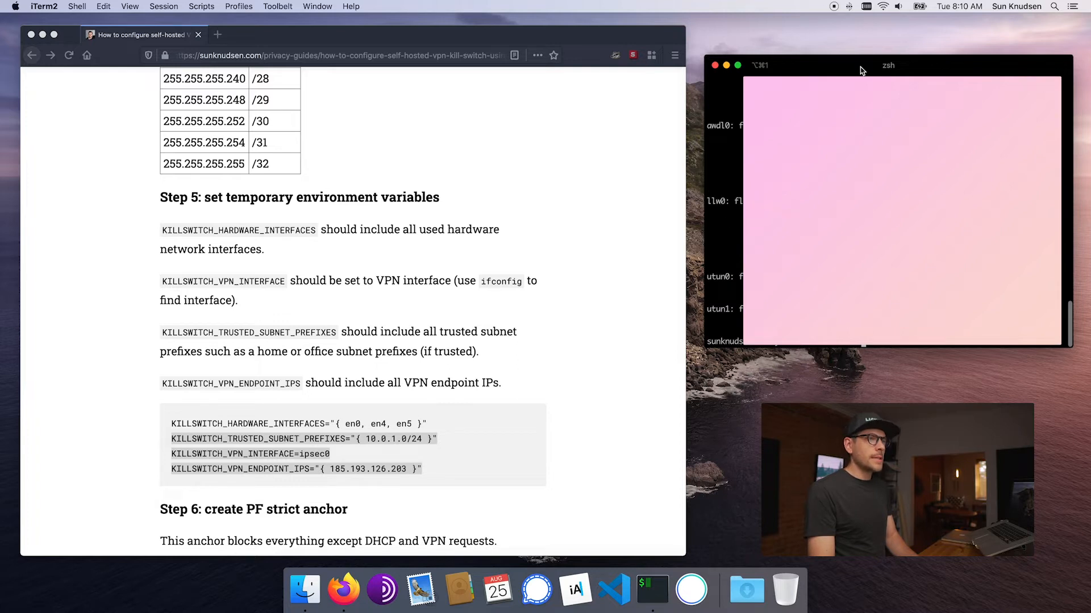
pyautogui.click(865, 6)
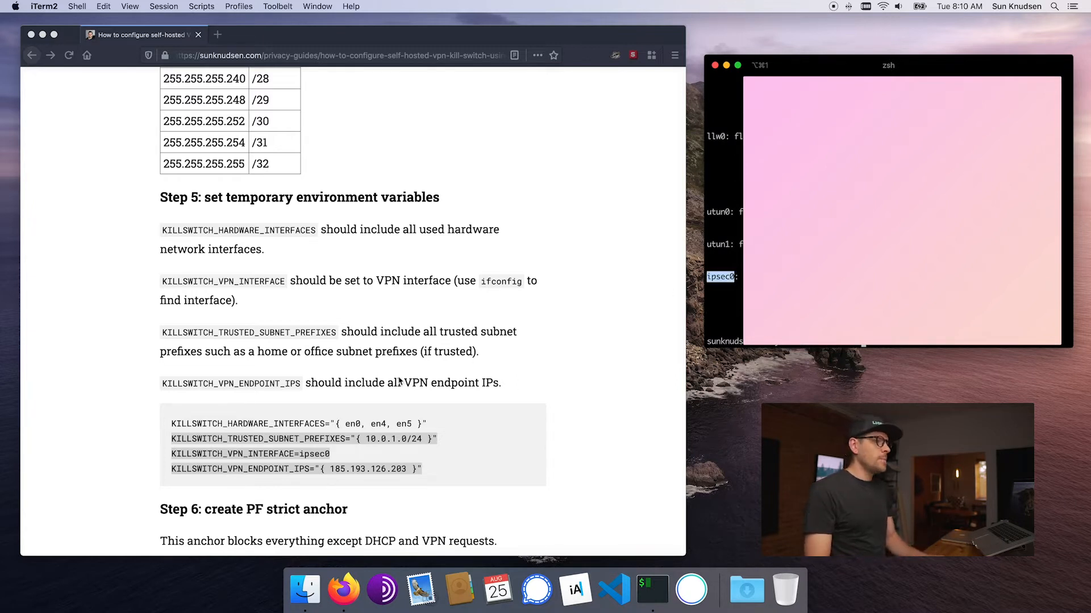
pyautogui.moveTo(170, 438); pyautogui.dragTo(423, 469)
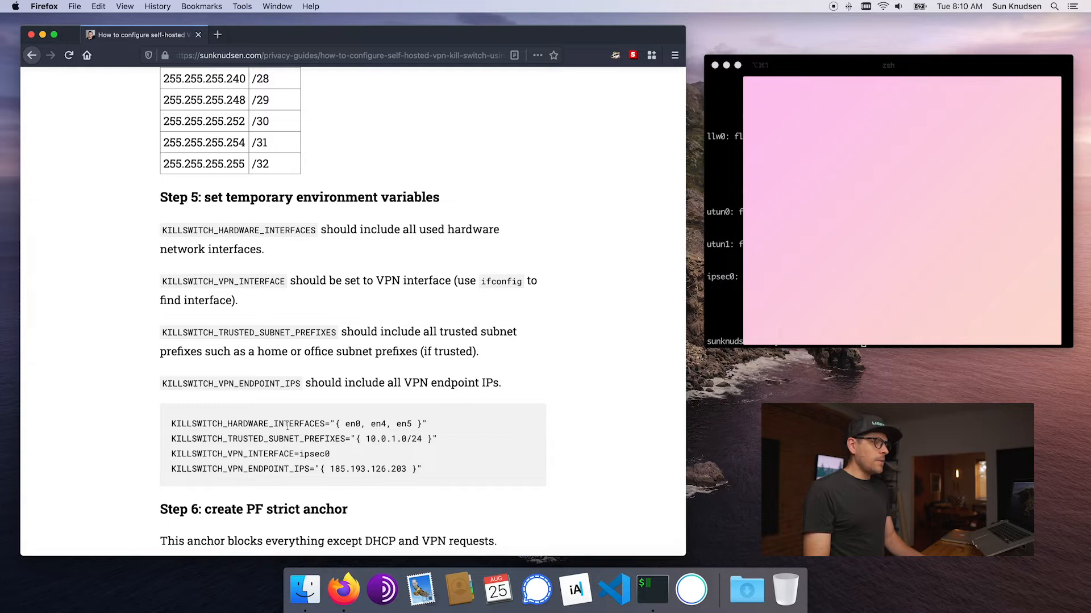
# Scroll to Step 6 and select the strict PF anchor script block for copying
pyautogui.scroll(-3)
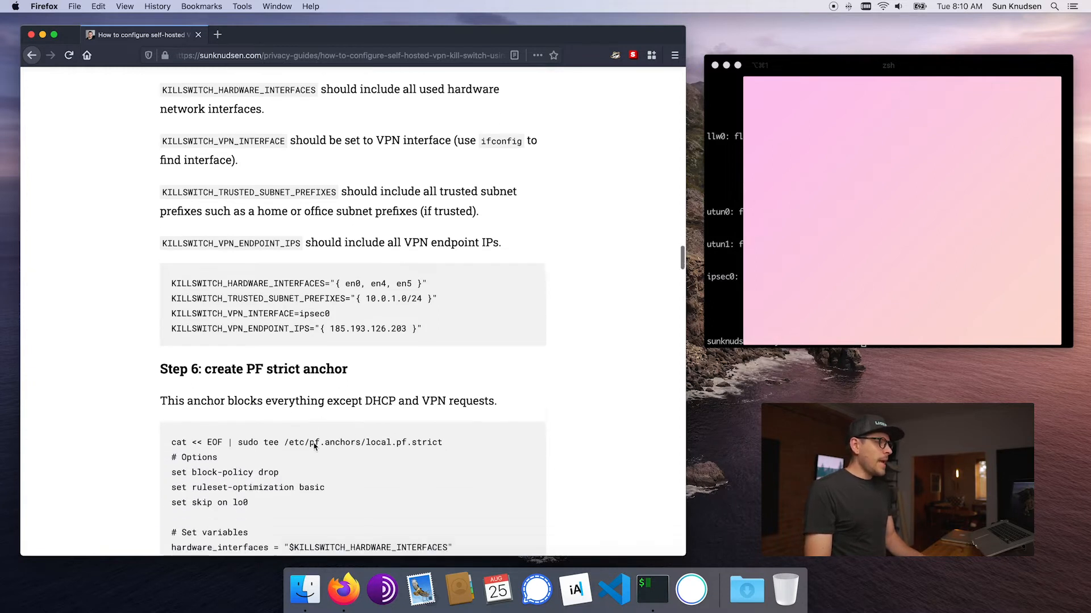
pyautogui.scroll(-3)
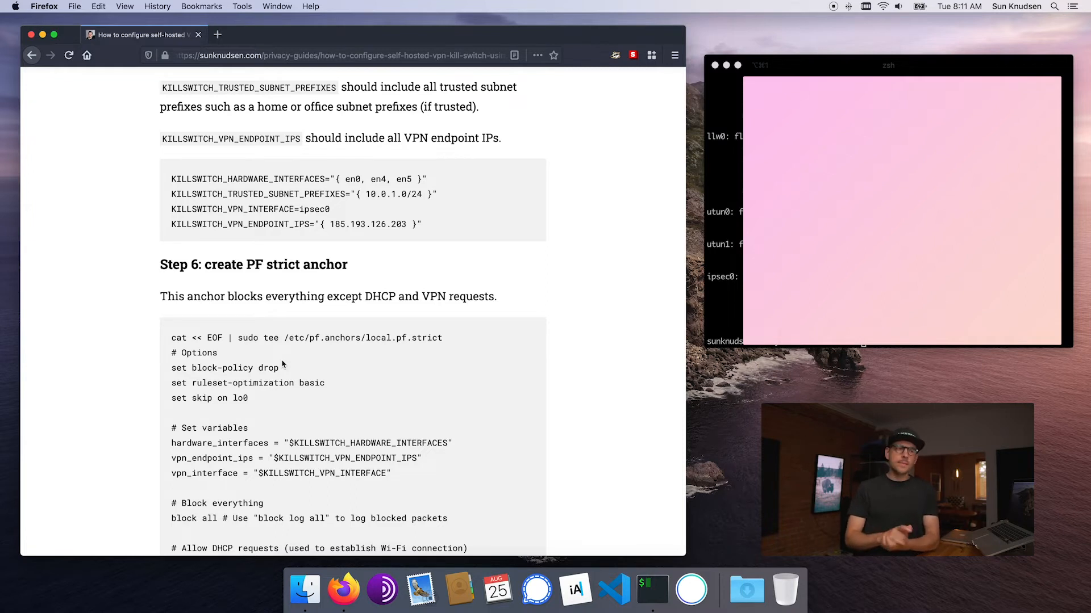
pyautogui.scroll(-3)
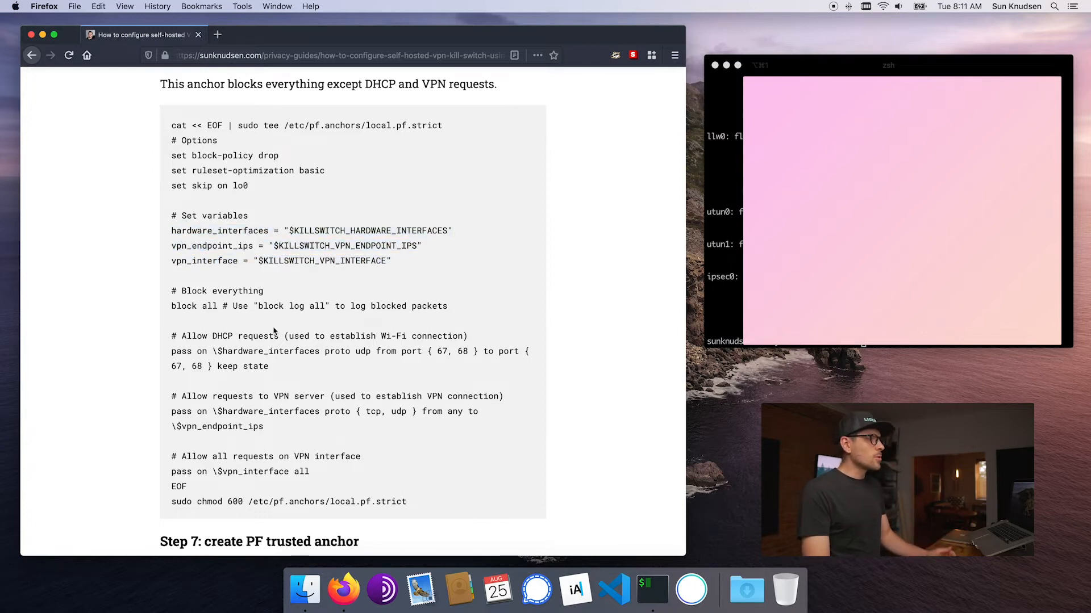
pyautogui.scroll(-3)
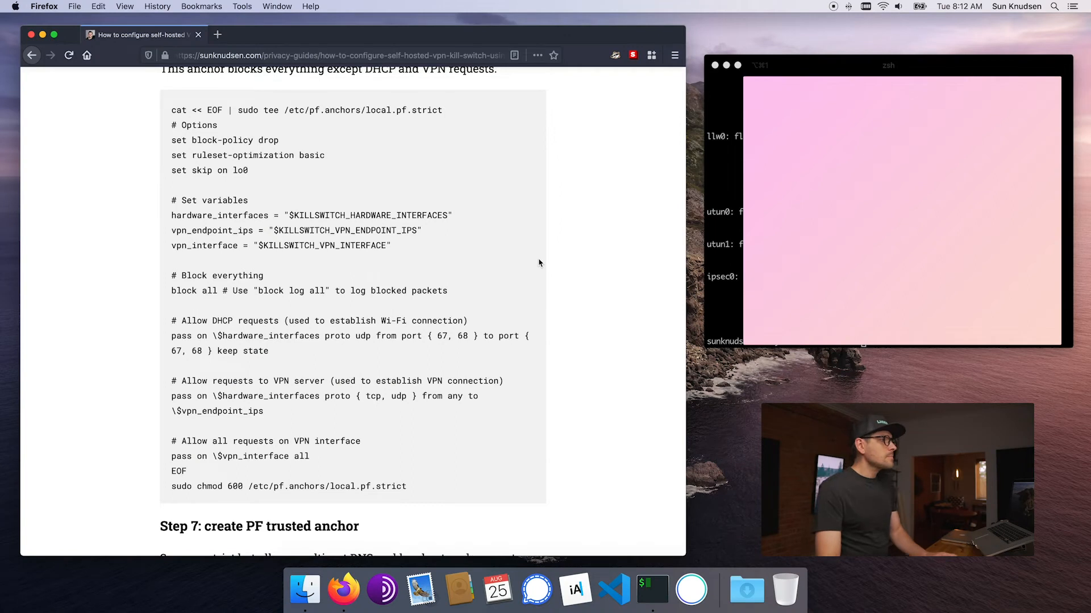
pyautogui.moveTo(171, 110); pyautogui.dragTo(309, 457)
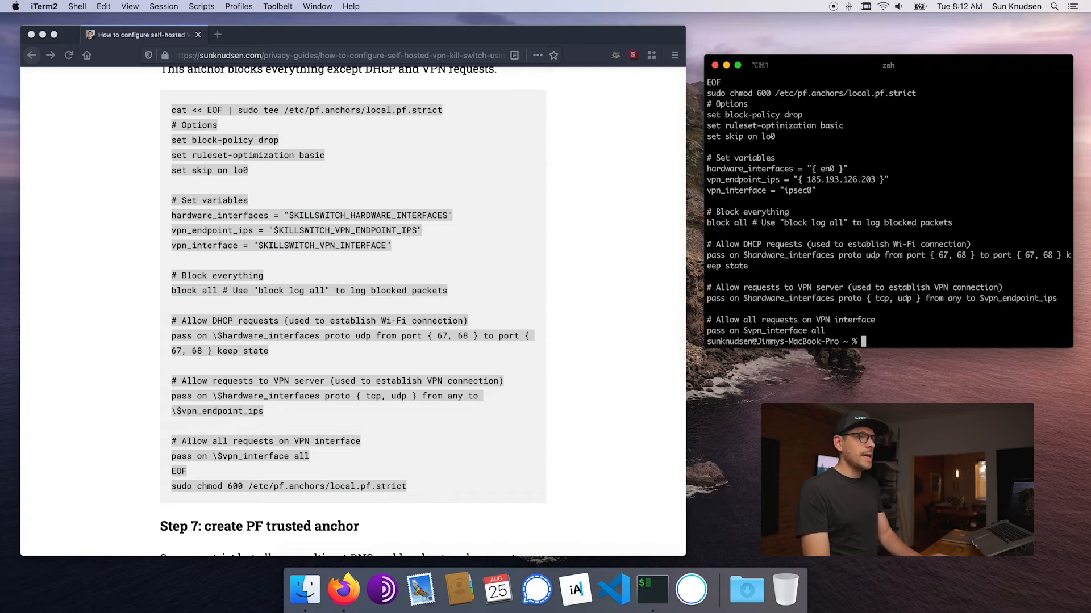
pyautogui.moveTo(401, 355)
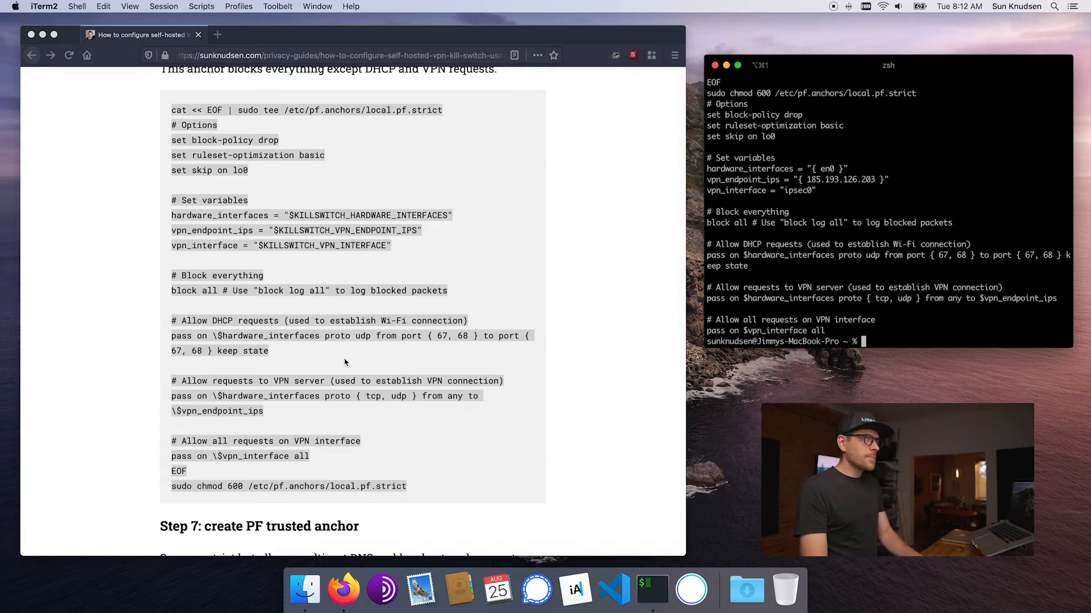
pyautogui.scroll(-3)
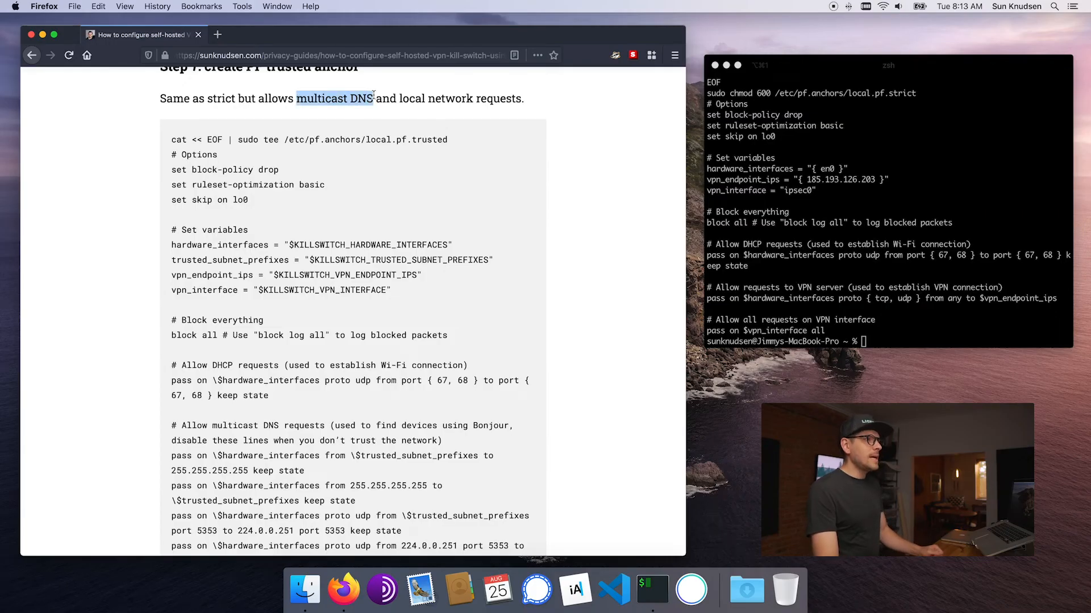
# Select the Step 7 trusted anchor script and move down to the symlink and pfctl reload commands
pyautogui.click(555, 103)
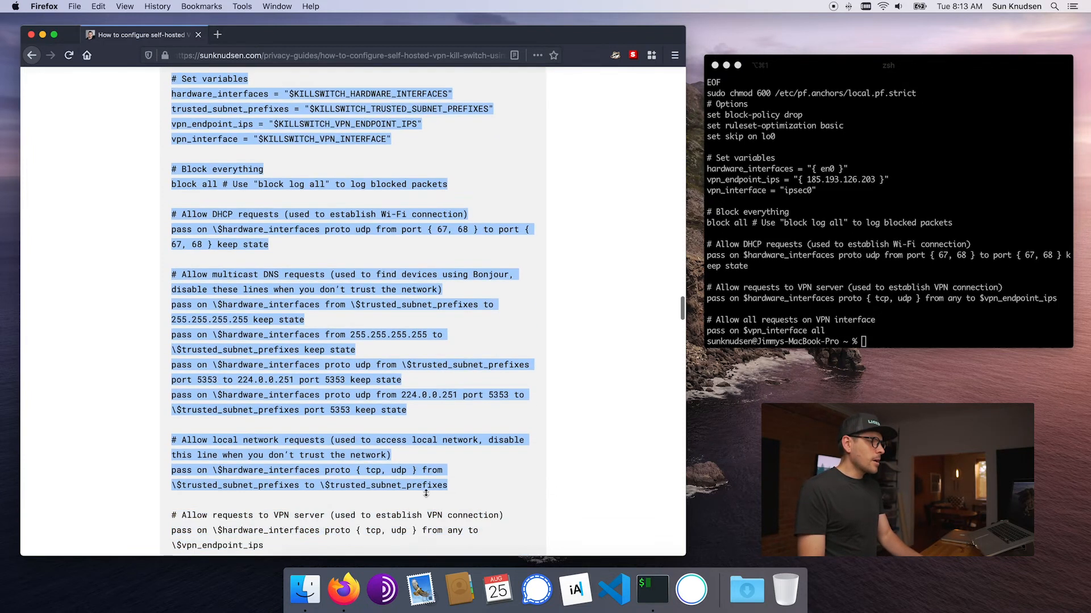
pyautogui.scroll(-3)
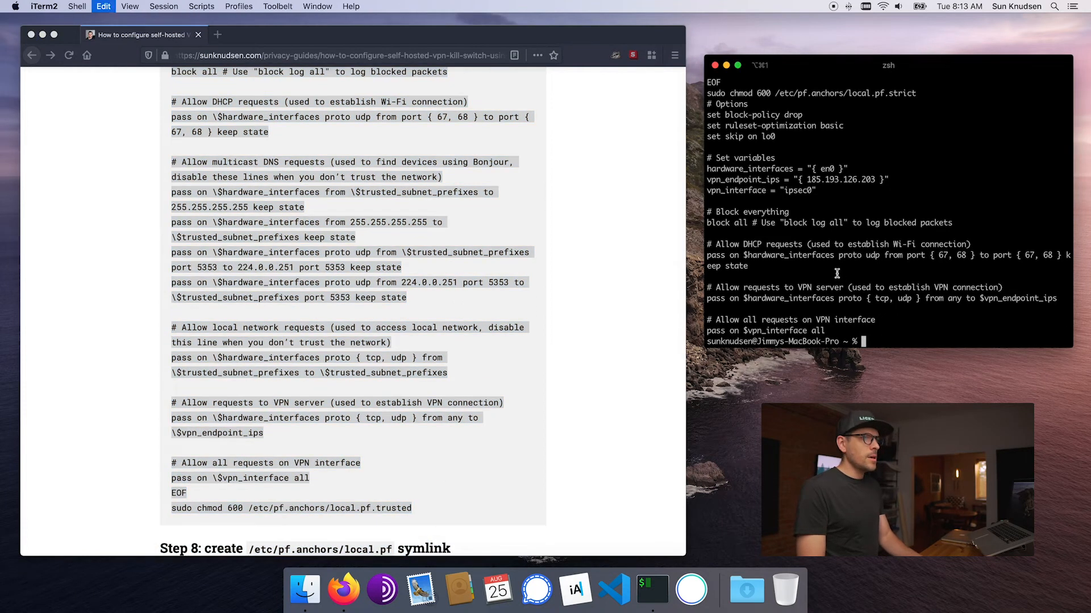
pyautogui.scroll(-3)
pyautogui.write('sudo ln -s /etc/pf.anchors/local.pf.strict /etc/pf.anchors/local.pf')
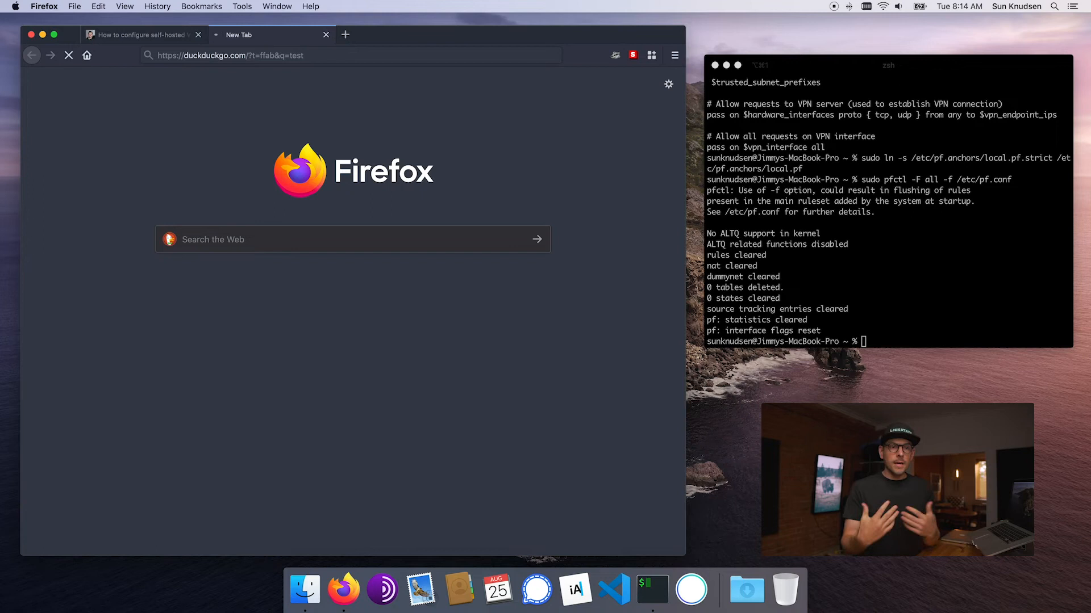
pyautogui.moveTo(442, 105)
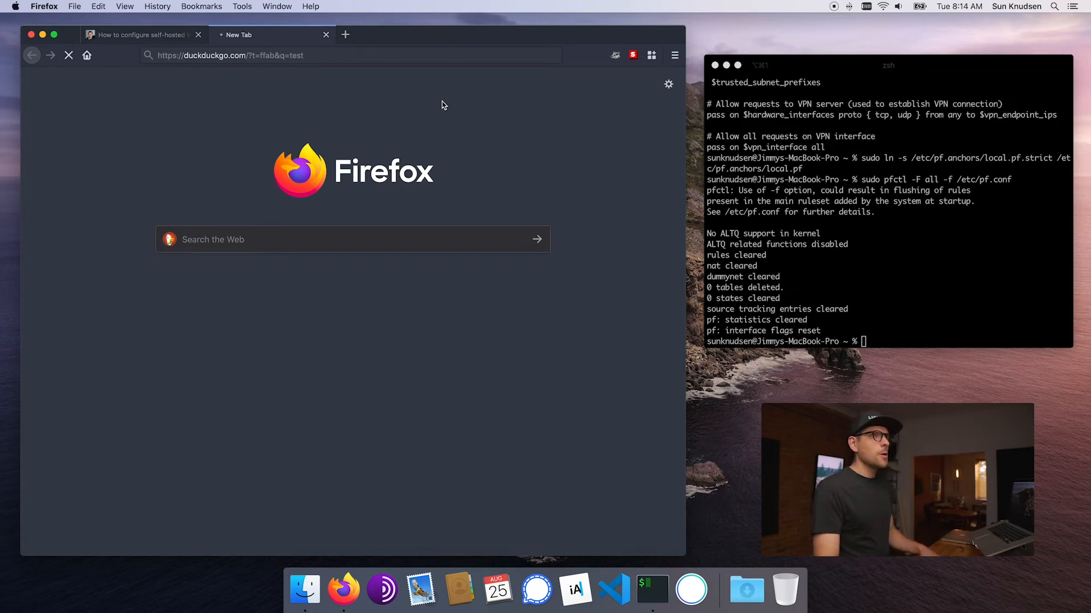
# Connect the self-hosted strongSwan VPN from the menu bar icon
pyautogui.click(864, 7)
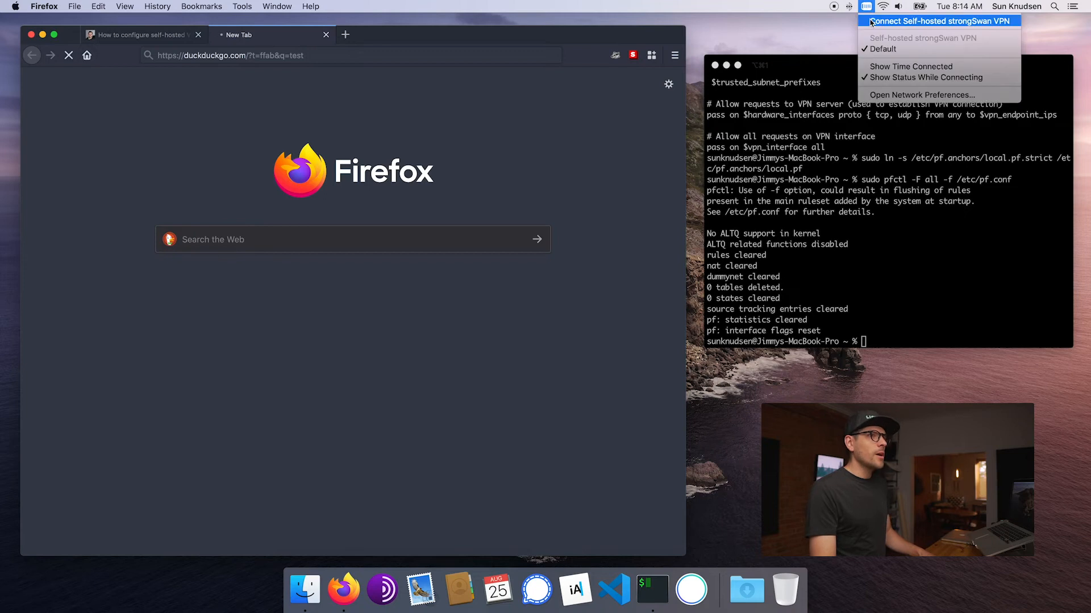
pyautogui.click(938, 21)
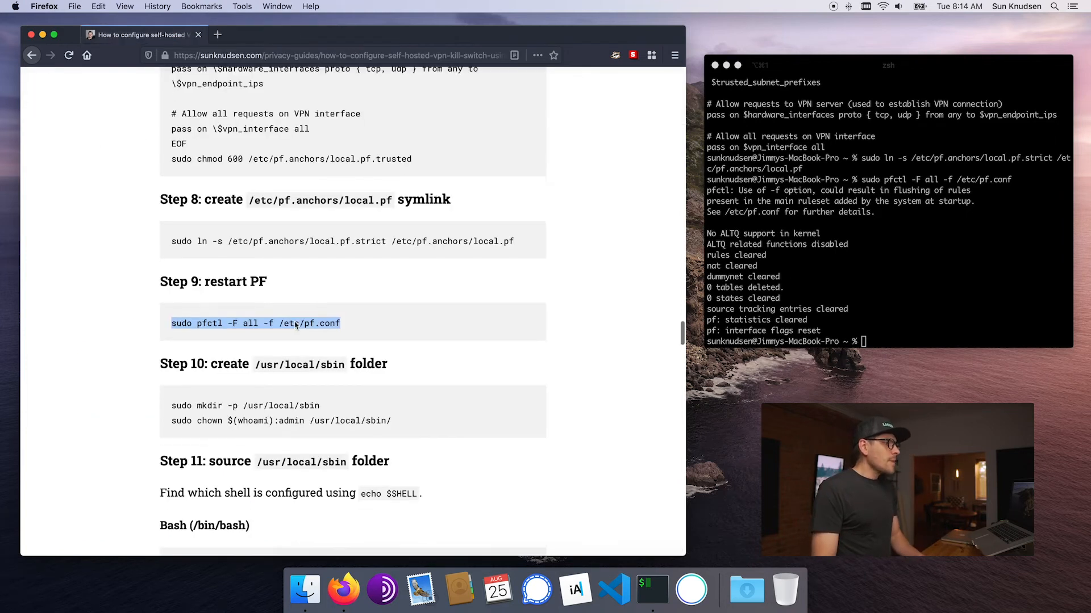
# Create /usr/local/sbin owned by the user and confirm with echo $SHELL that the shell is zsh
pyautogui.scroll(-3)
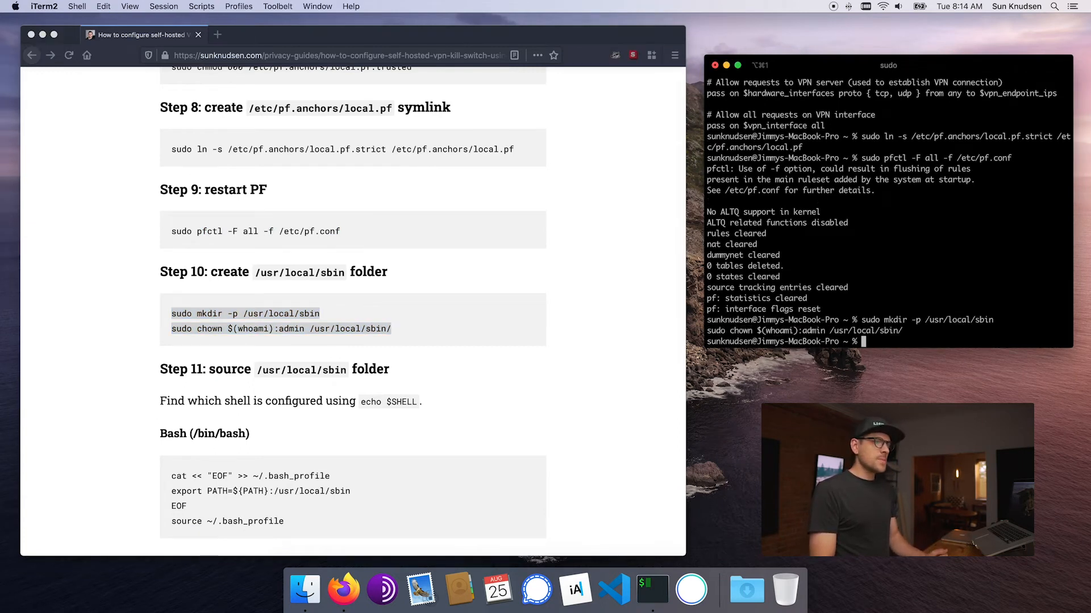
pyautogui.scroll(-3)
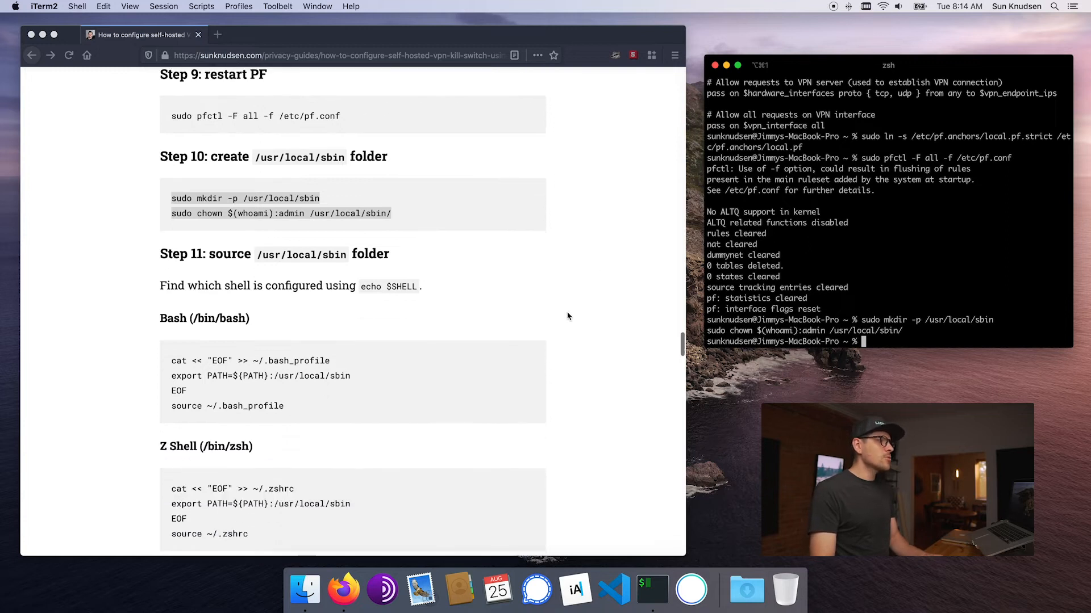
pyautogui.scroll(-3)
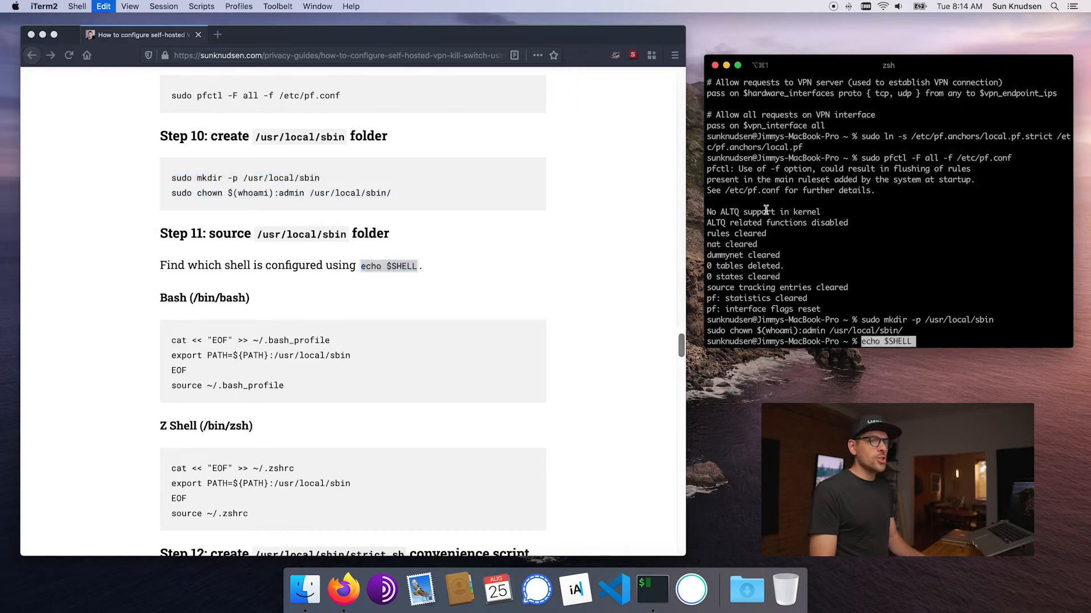
pyautogui.press('Return')
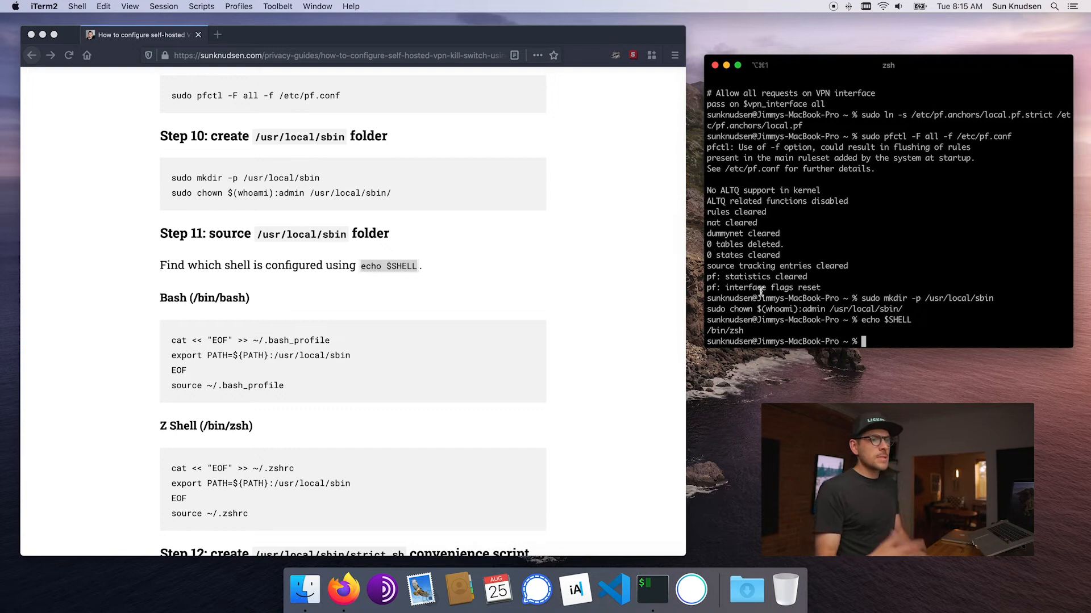
# Select the Z Shell snippet that appends /usr/local/sbin to PATH in ~/.zshrc
pyautogui.scroll(-3)
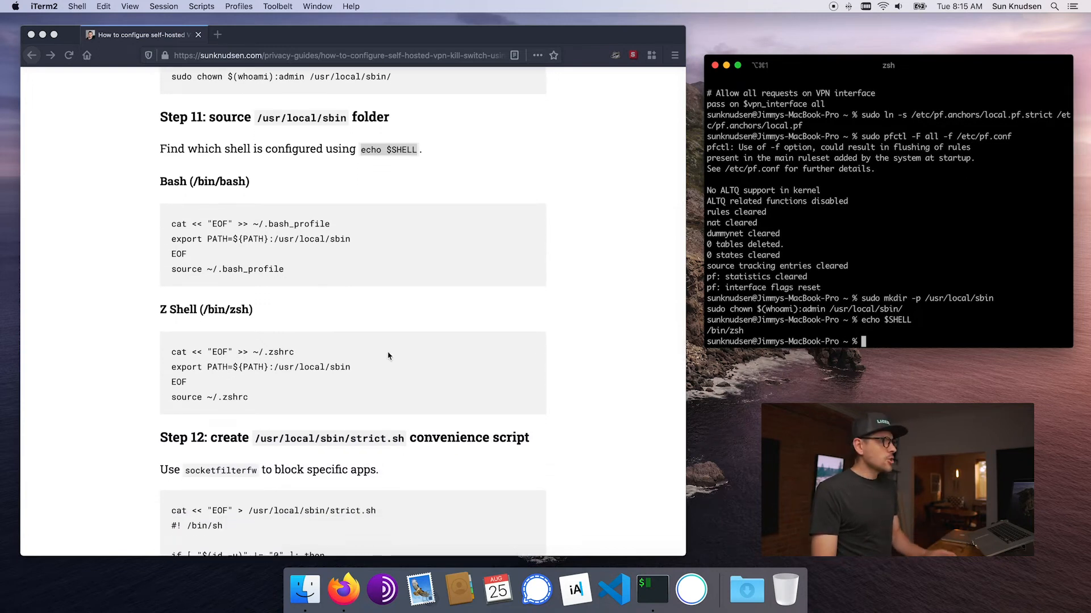
pyautogui.moveTo(171, 351); pyautogui.dragTo(249, 398)
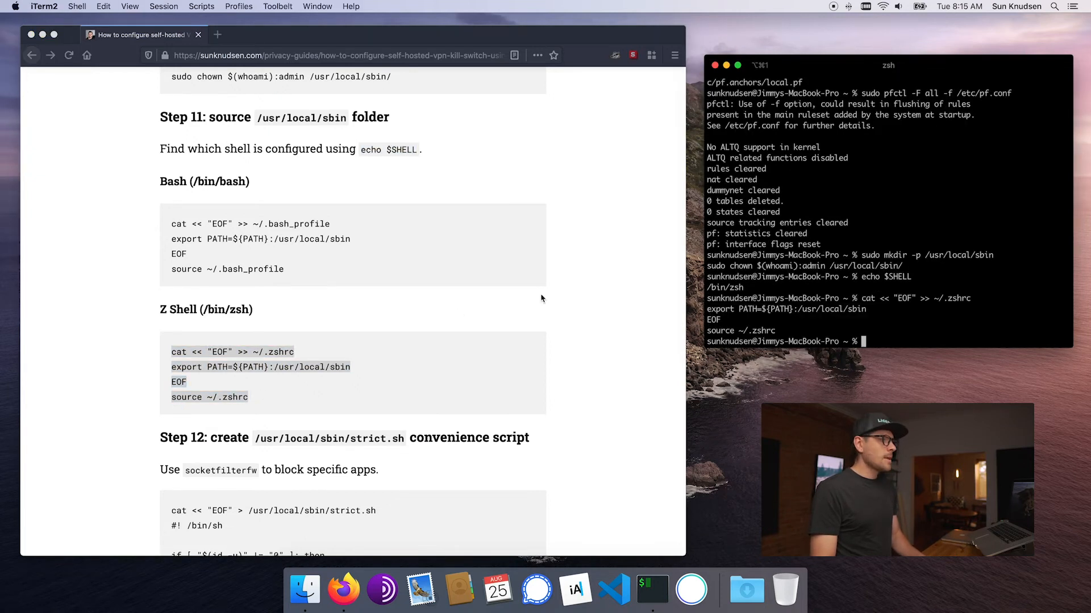
pyautogui.scroll(-3)
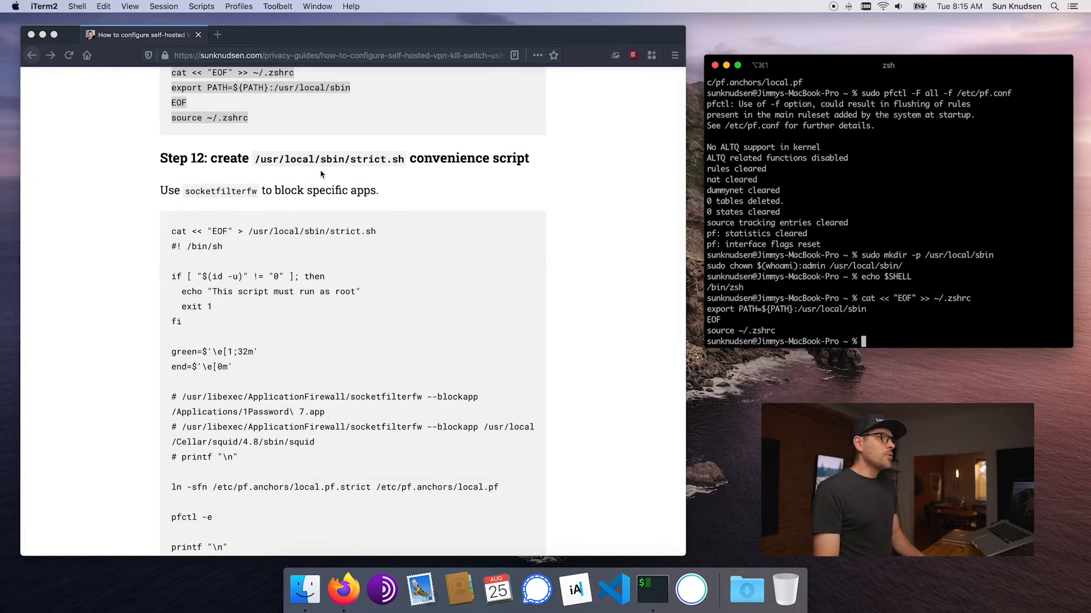
# Scroll to Step 12's strict.sh script and launch System Preferences via 'prefview'
pyautogui.scroll(-3)
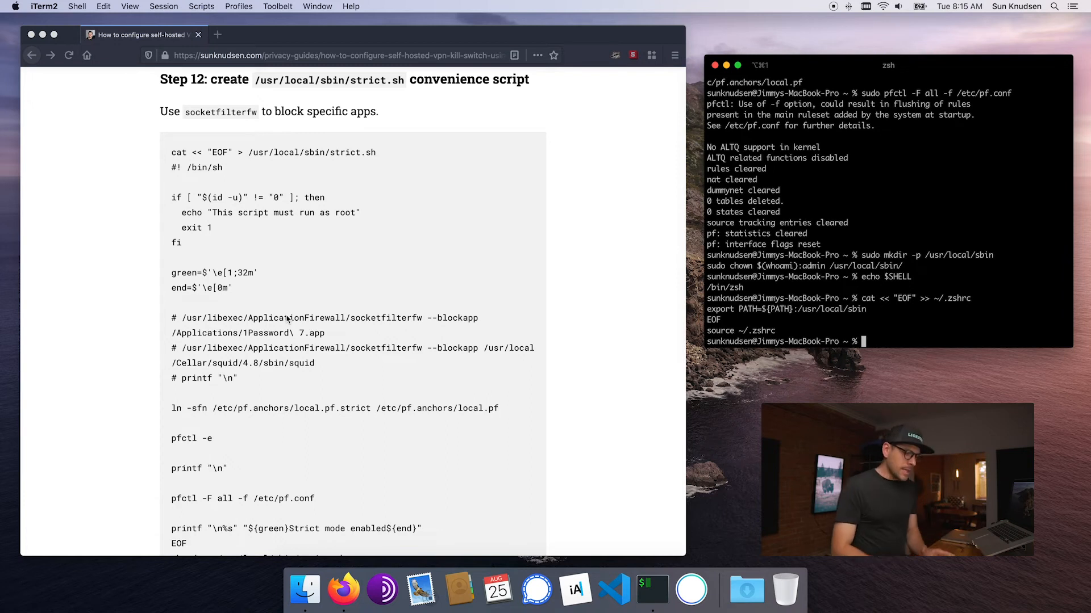
pyautogui.write('prefview')
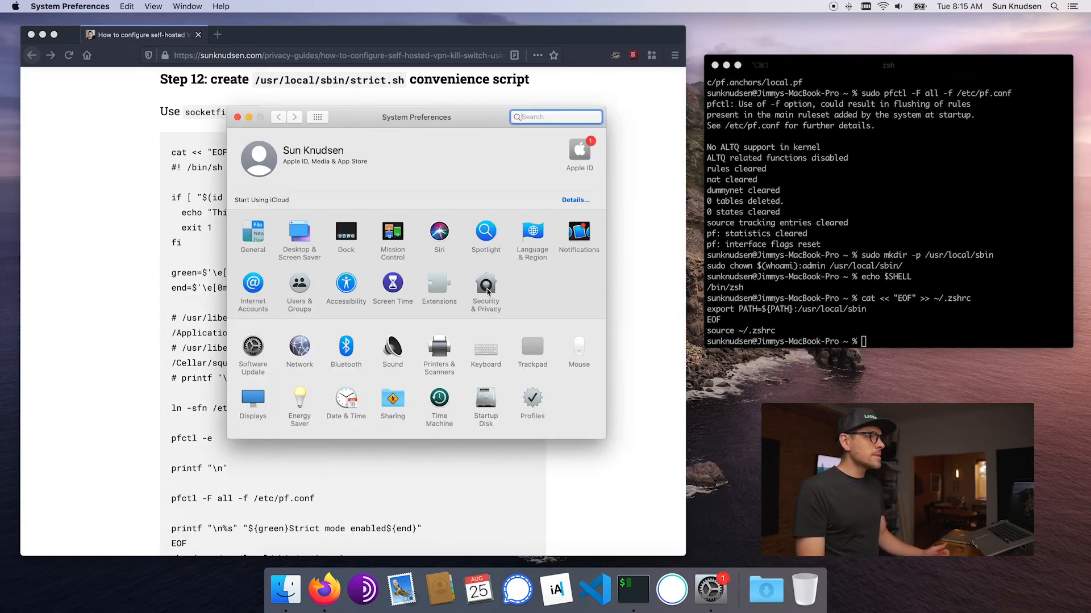
# Unlock Security & Privacy with the admin password and view Firewall Options' blocked apps (mediaanalysisd, netbiosd, Spotify)
pyautogui.click(485, 289)
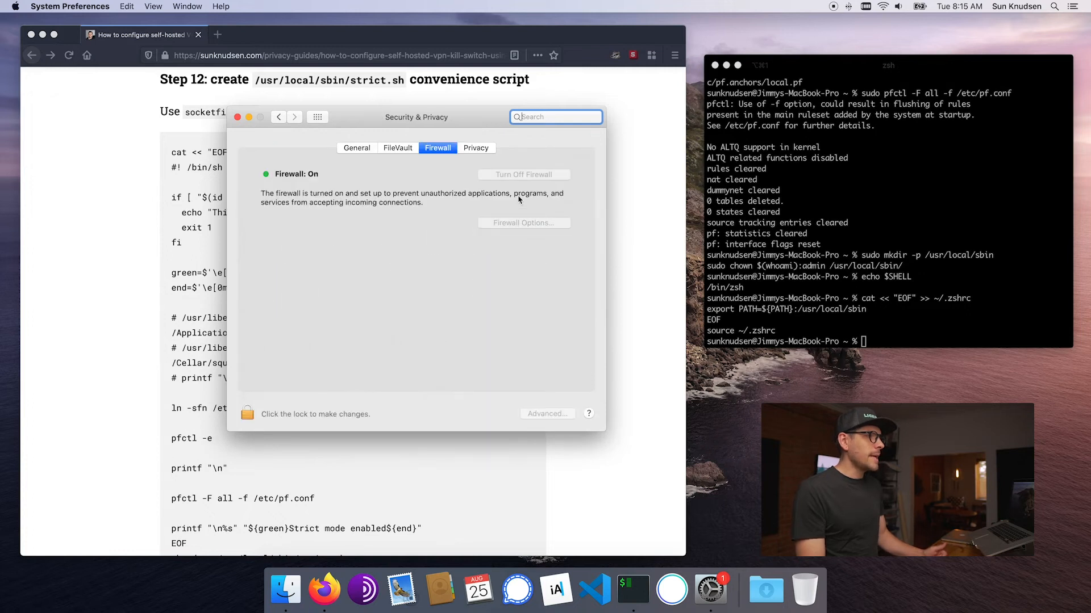
pyautogui.click(265, 413)
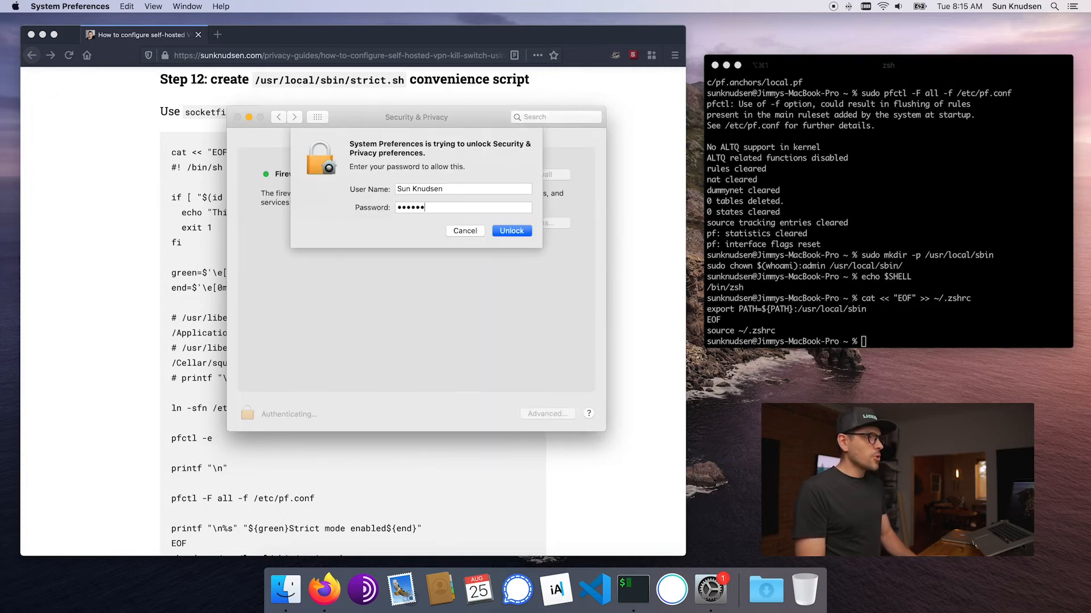
pyautogui.click(511, 230)
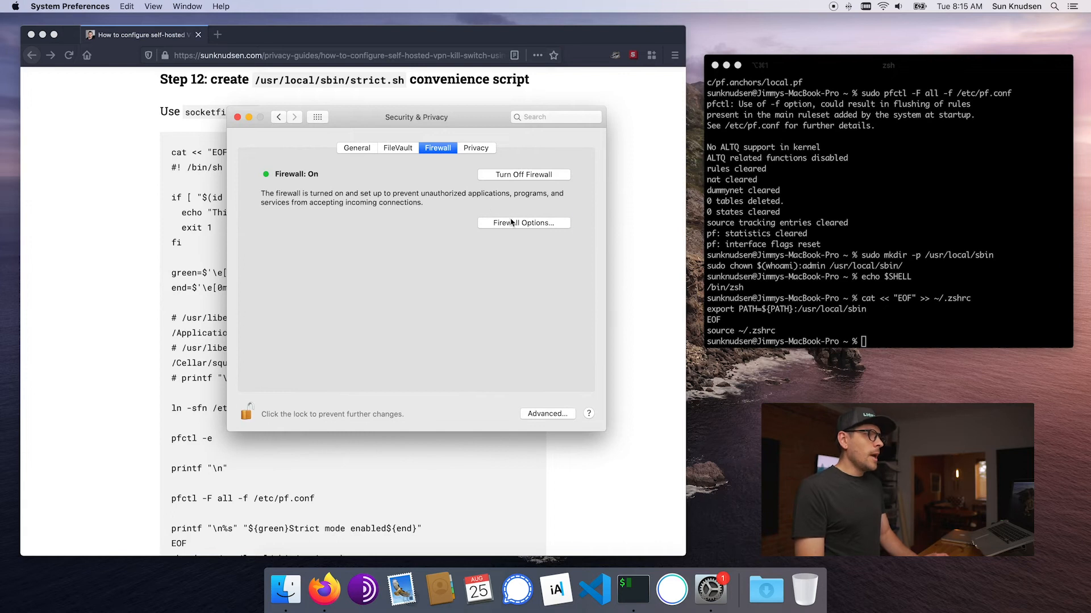
pyautogui.click(524, 222)
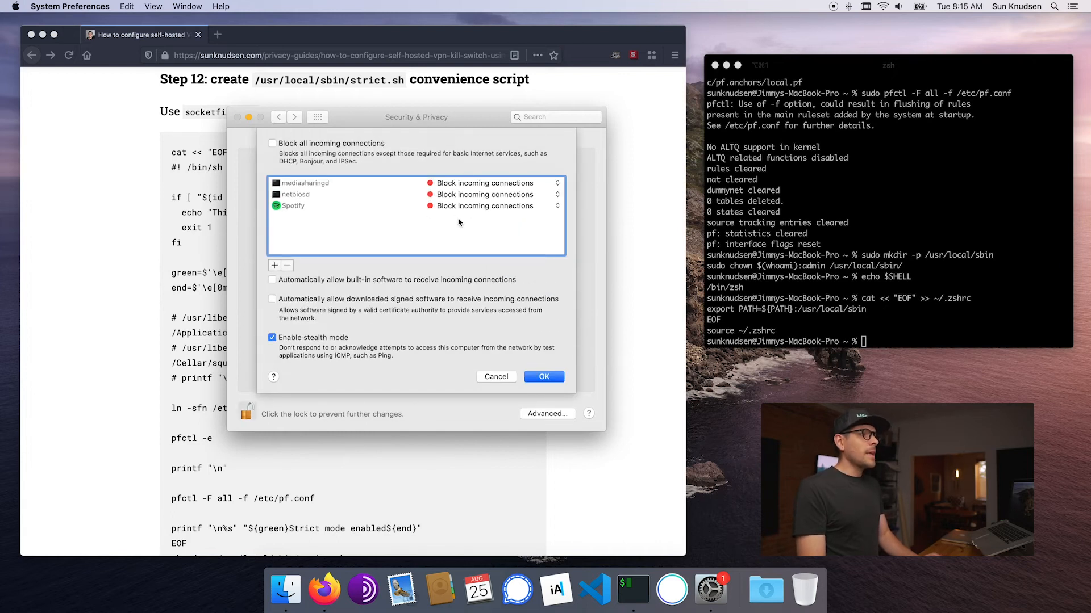
pyautogui.moveTo(468, 202)
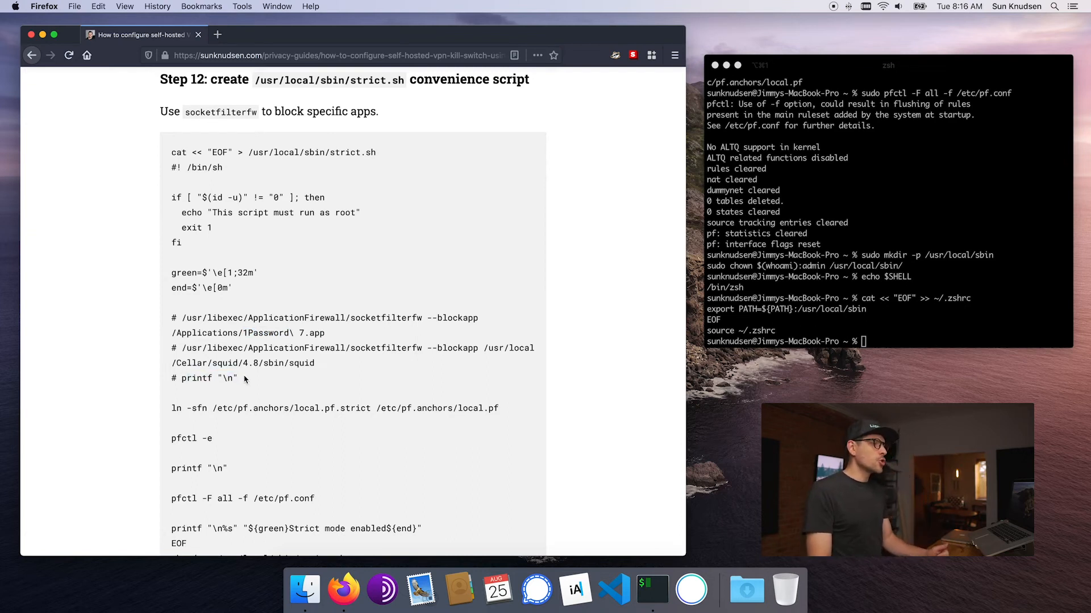
# Copy the strict.sh heredoc from the guide to write /usr/local/sbin/strict.sh and make it executable
pyautogui.moveTo(172, 318); pyautogui.dragTo(237, 377)
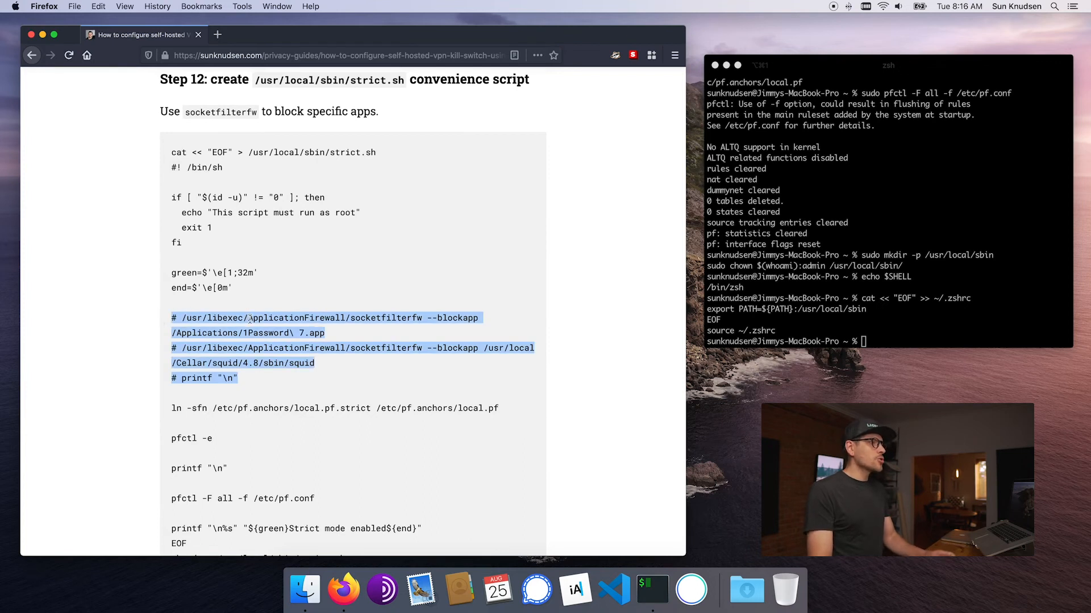
pyautogui.scroll(-3)
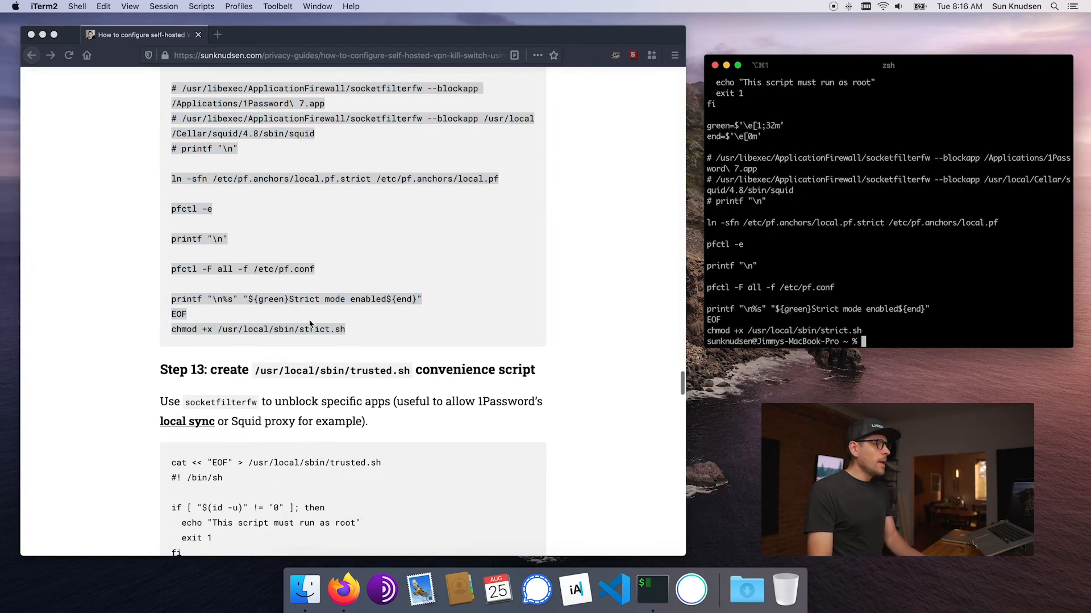
pyautogui.scroll(-3)
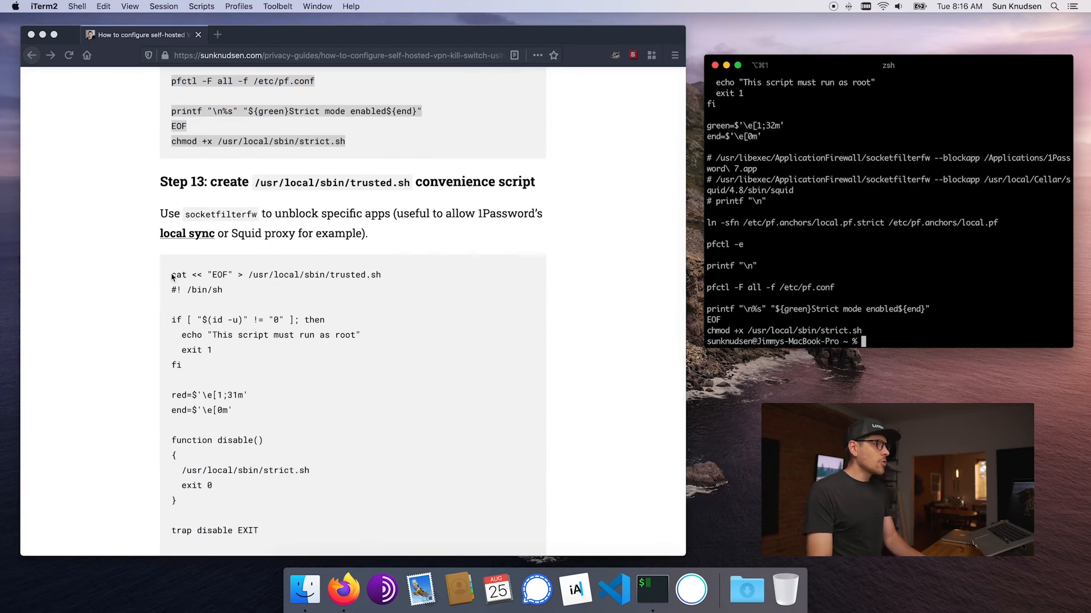
pyautogui.scroll(-3)
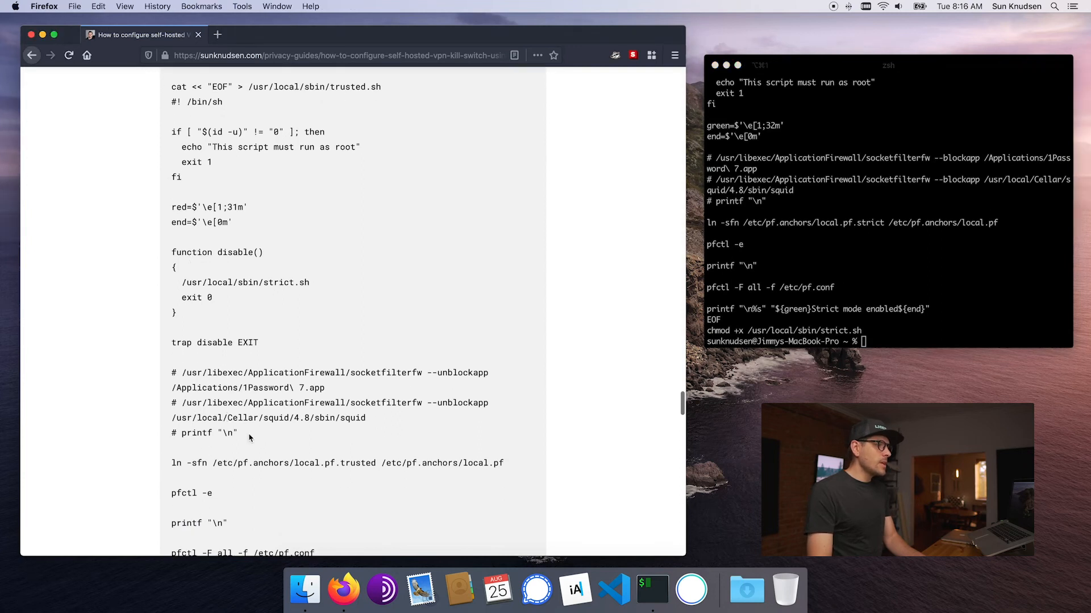
# Copy the trusted.sh heredoc and run it in iTerm2 to write /usr/local/sbin/trusted.sh executable
pyautogui.moveTo(171, 372); pyautogui.dragTo(236, 433)
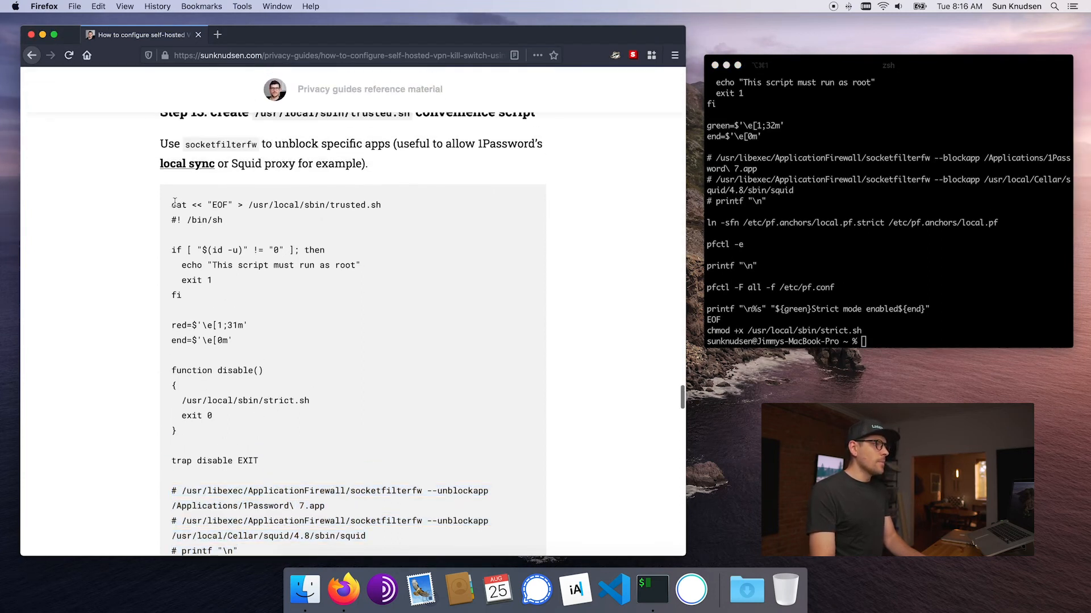
pyautogui.scroll(-3)
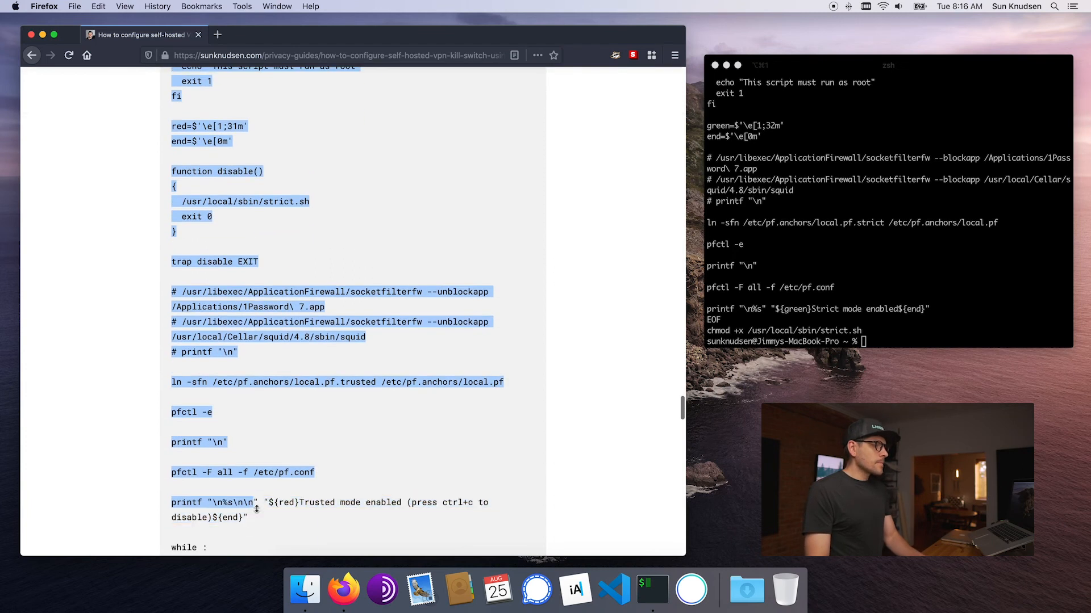
pyautogui.scroll(-3)
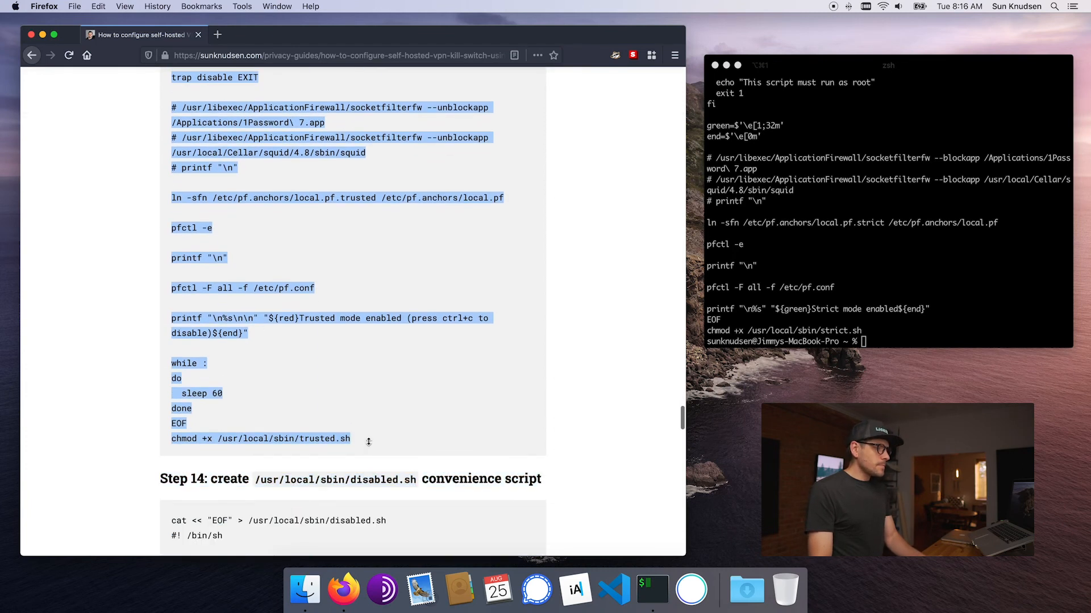
pyautogui.click(884, 209)
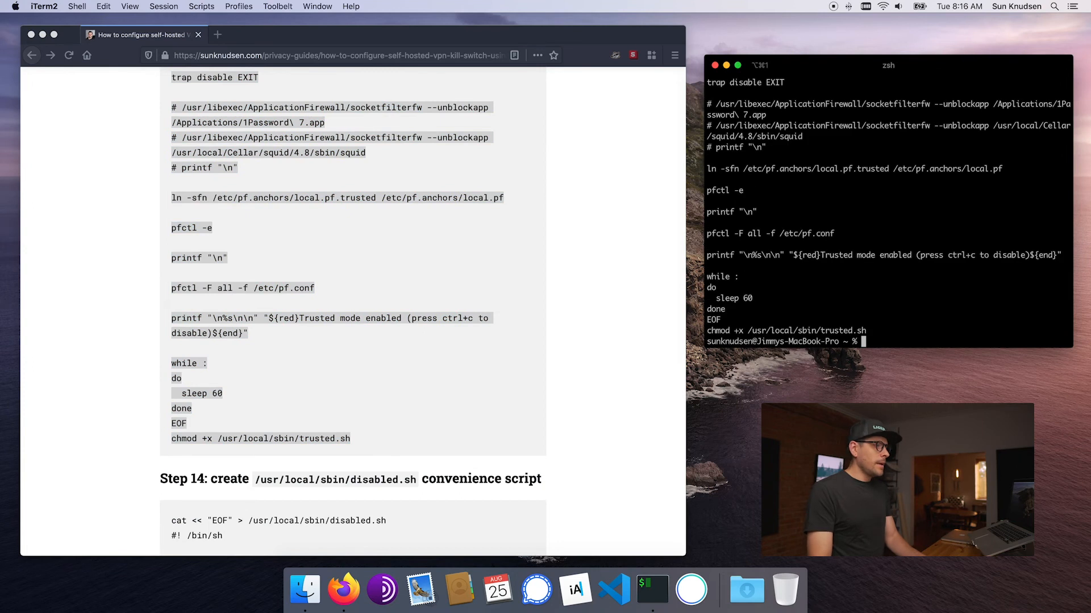
# Write /usr/local/sbin/disabled.sh from the guide's heredoc and make it executable, reaching Step 15
pyautogui.scroll(-3)
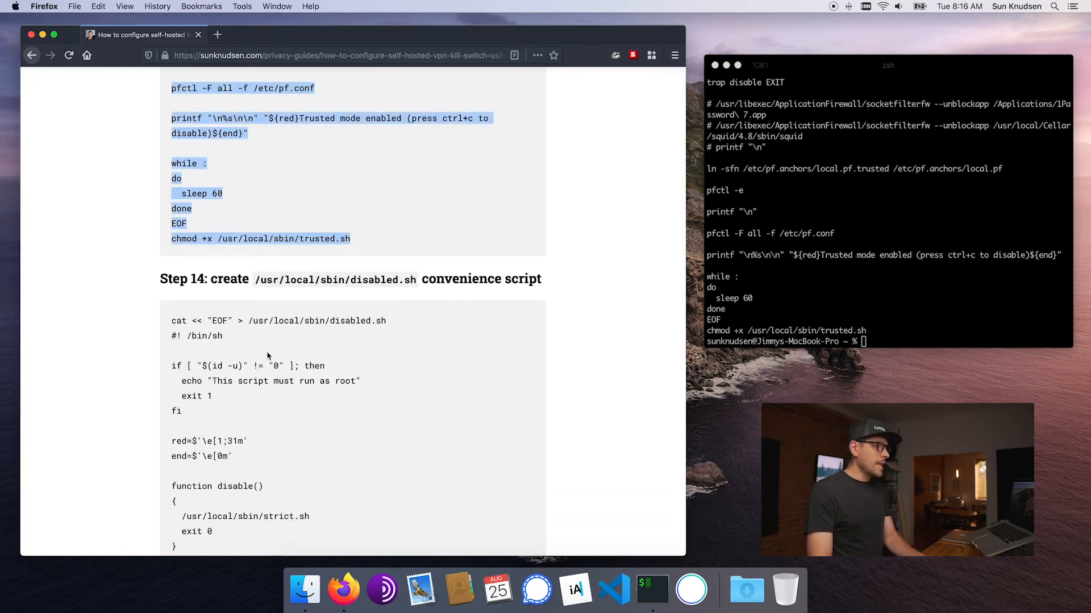
pyautogui.scroll(-3)
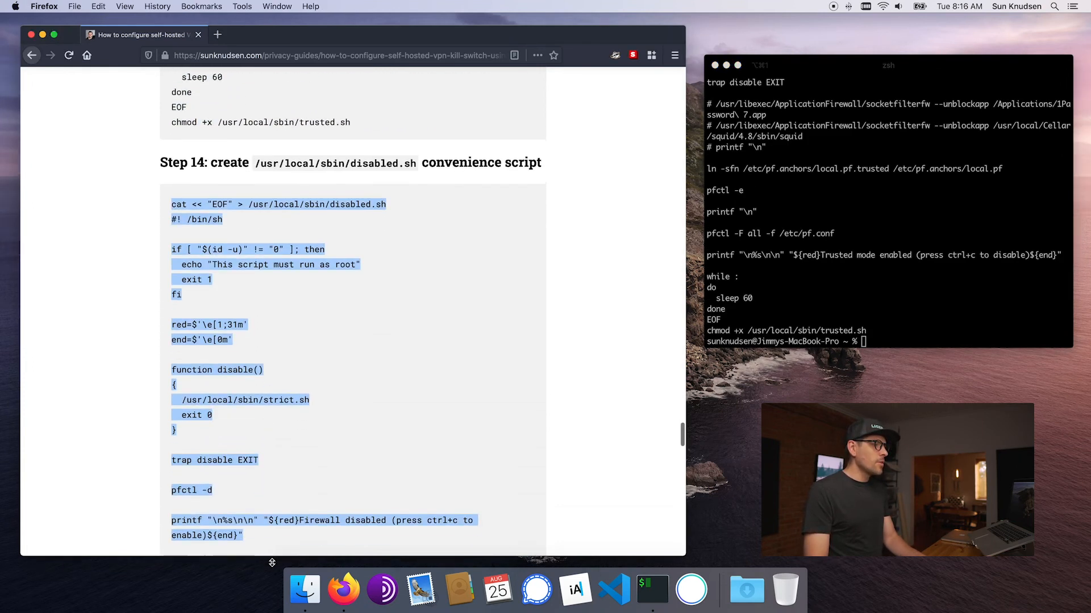
pyautogui.scroll(-3)
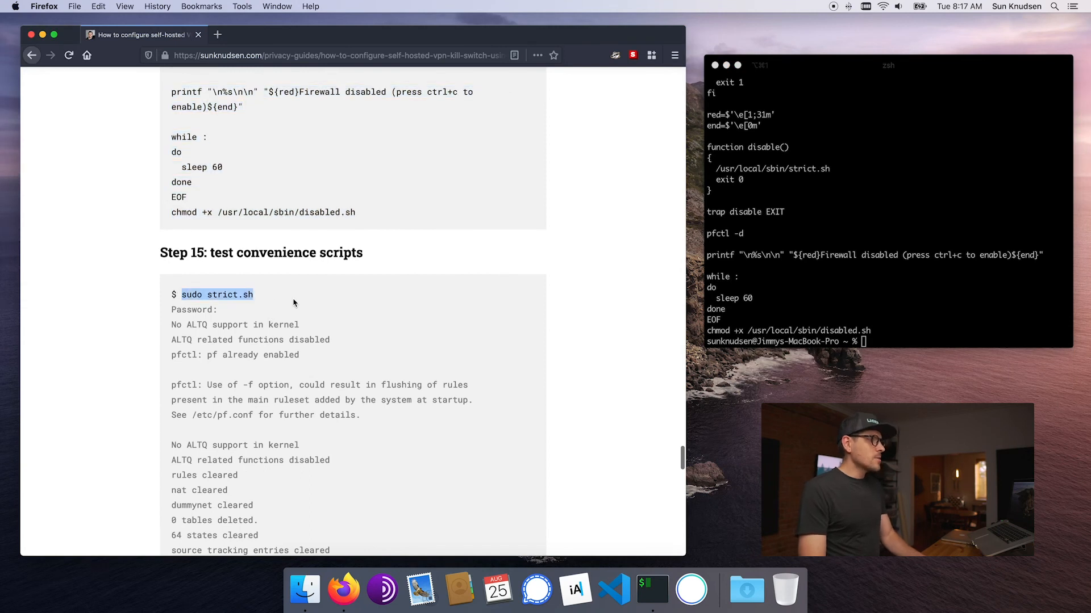
# Run sudo strict.sh, then trusted.sh ended with Ctrl+C, then disabled.sh reporting the firewall disabled
pyautogui.write('sudo strict.sh')
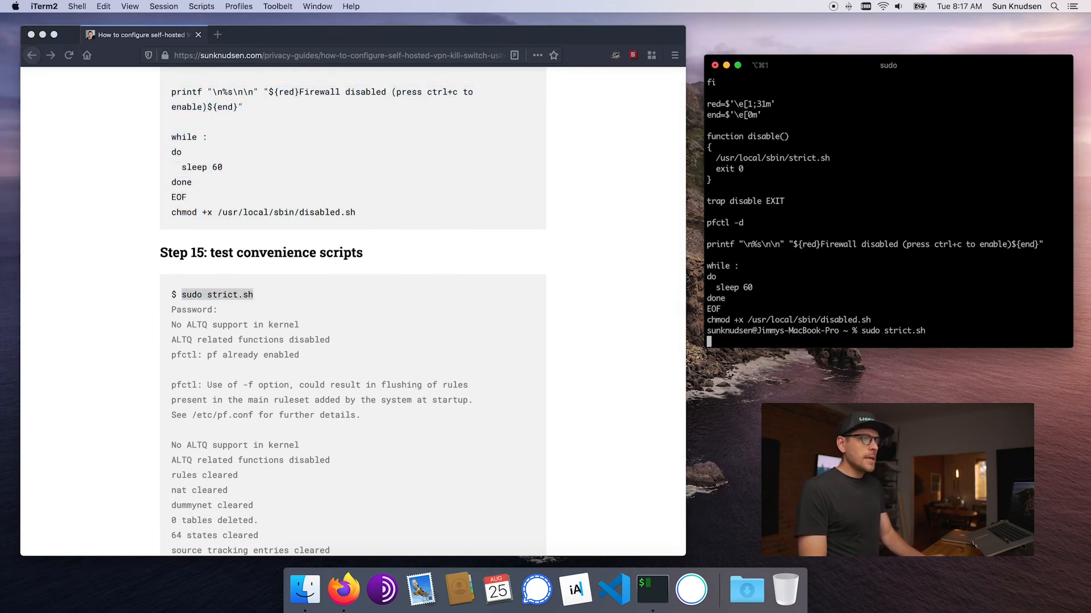
pyautogui.press('Return')
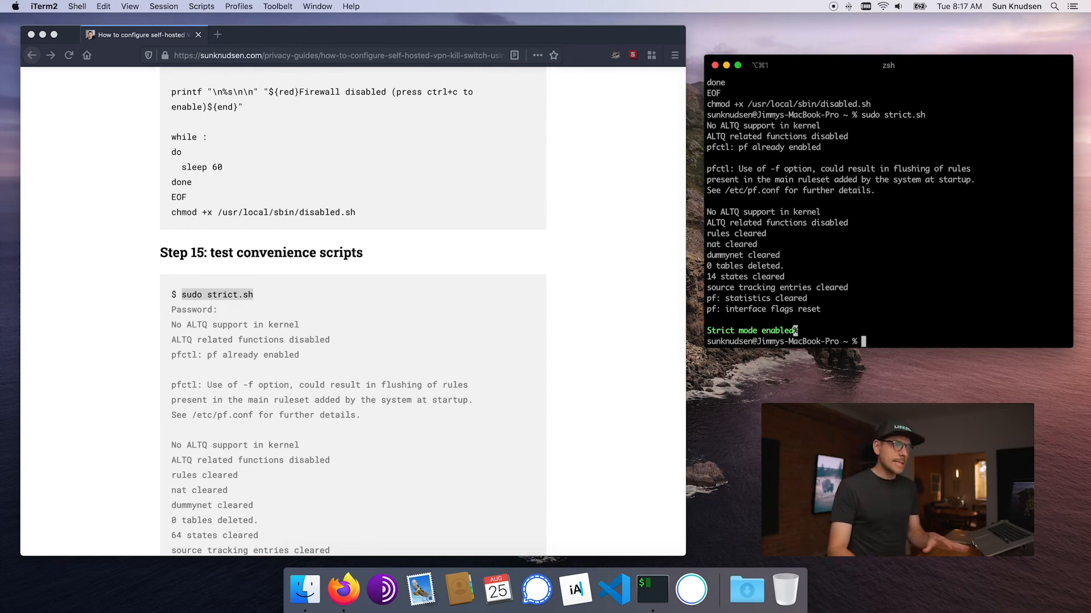
pyautogui.scroll(-3)
pyautogui.write('sudo trusted.sh')
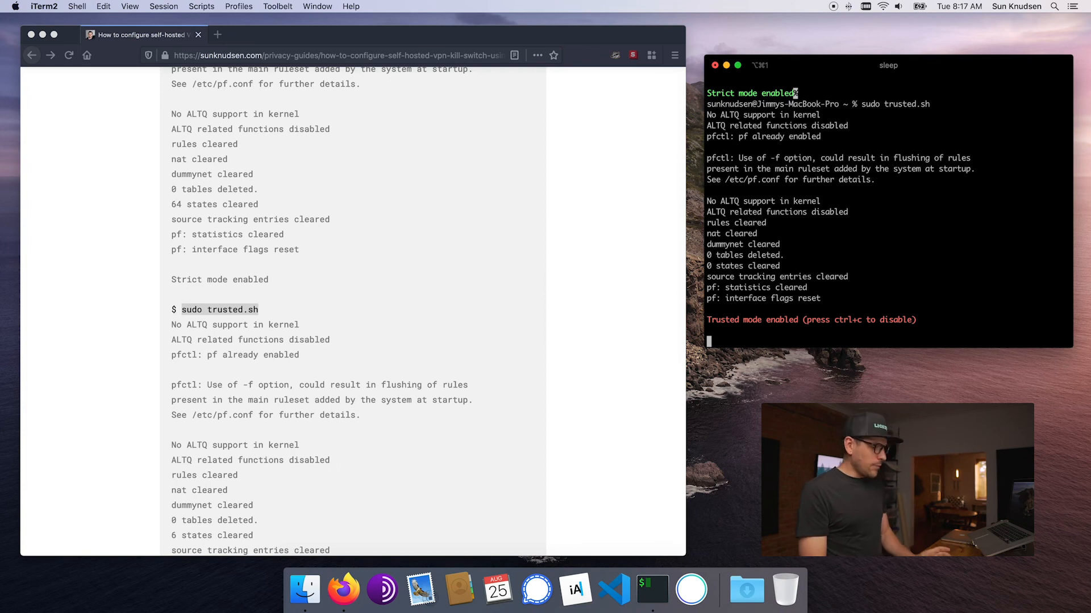
pyautogui.press('ctrl+c')
pyautogui.write('sudo disabled.sh')
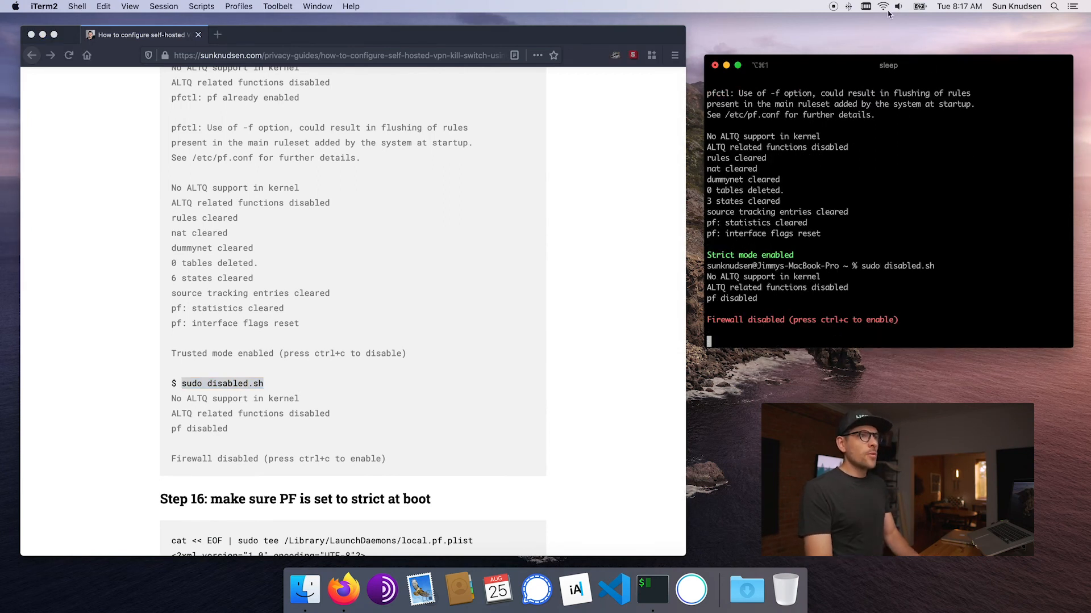
pyautogui.moveTo(535, 125)
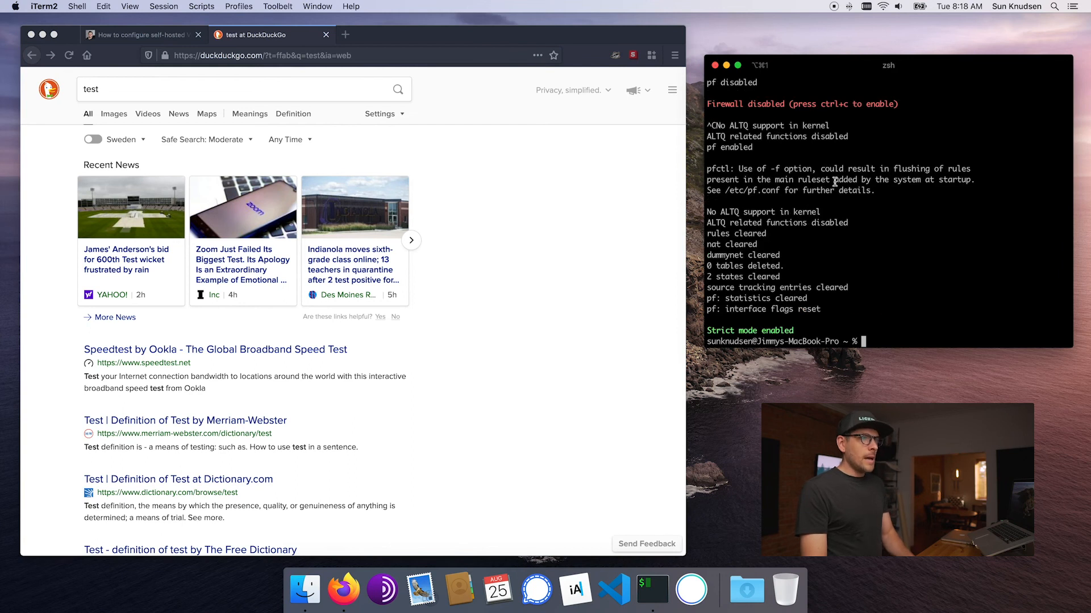
# Reload the DuckDuckGo 'test' search to confirm it loads under strict mode, then close that tab
pyautogui.click(476, 144)
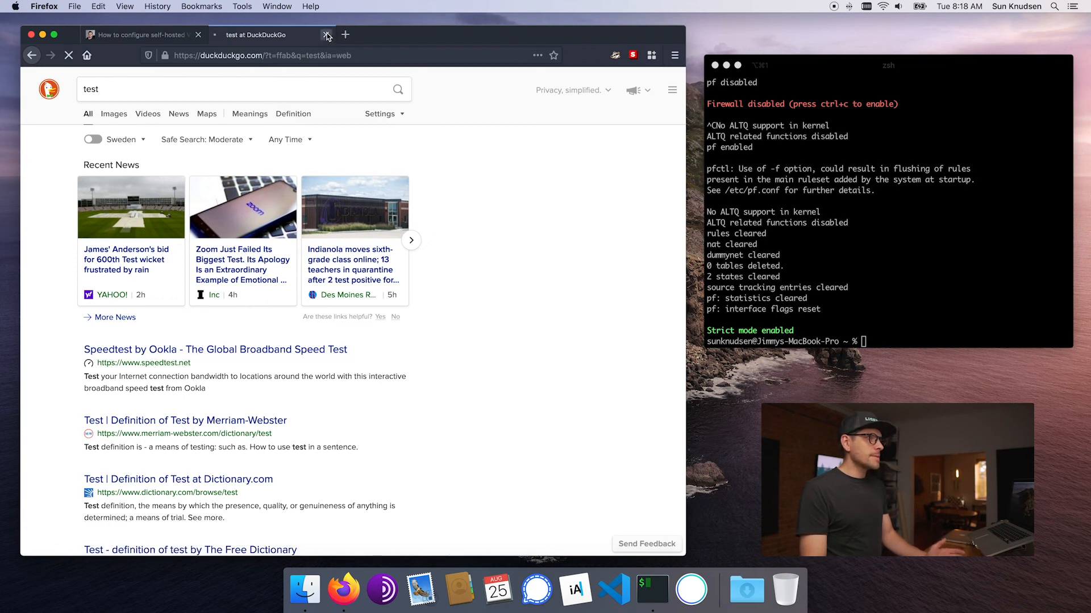
pyautogui.click(326, 35)
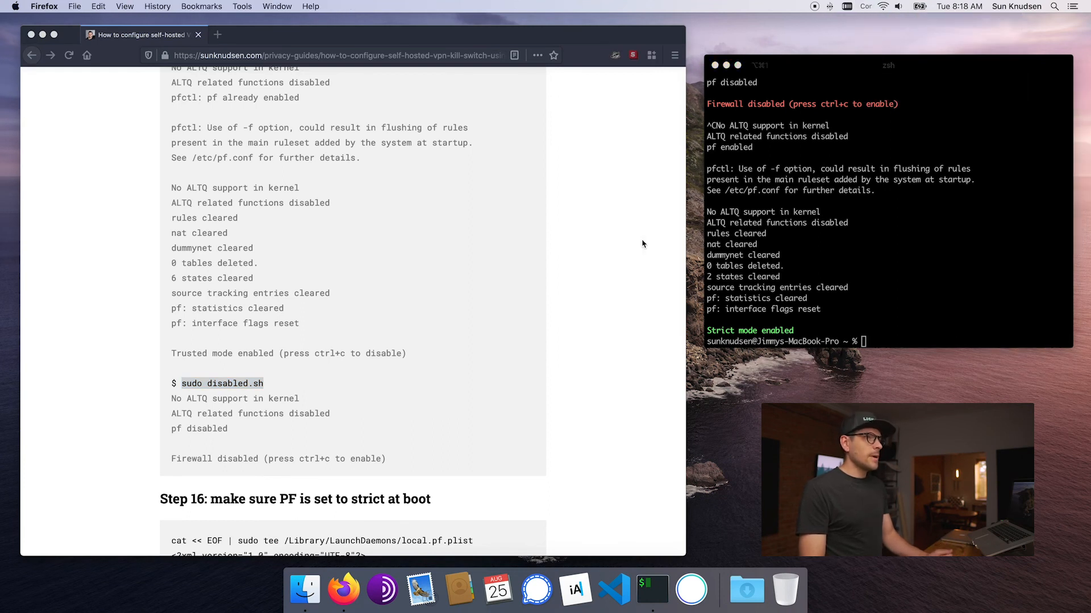
# Write /Library/LaunchDaemons/local.pf.plist from the Step 16 heredoc so strict.sh runs at boot
pyautogui.scroll(-3)
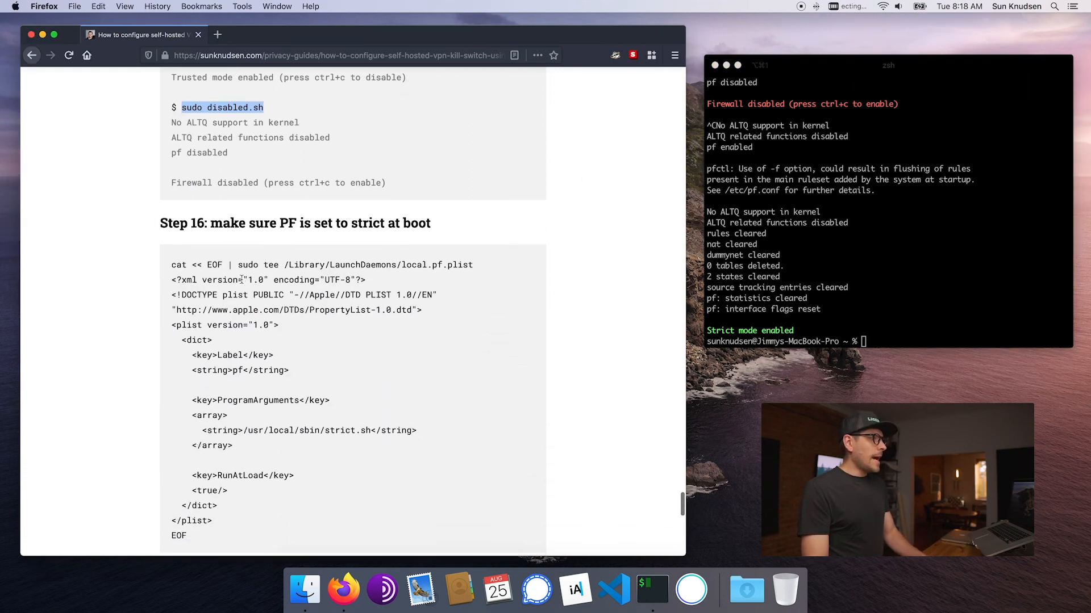
pyautogui.scroll(-3)
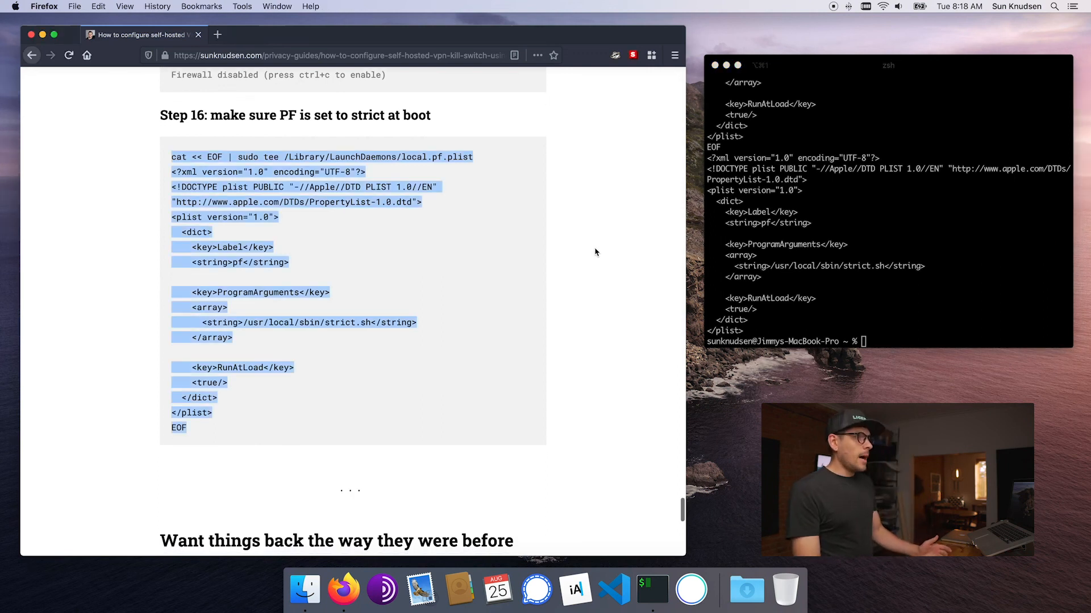
pyautogui.scroll(-3)
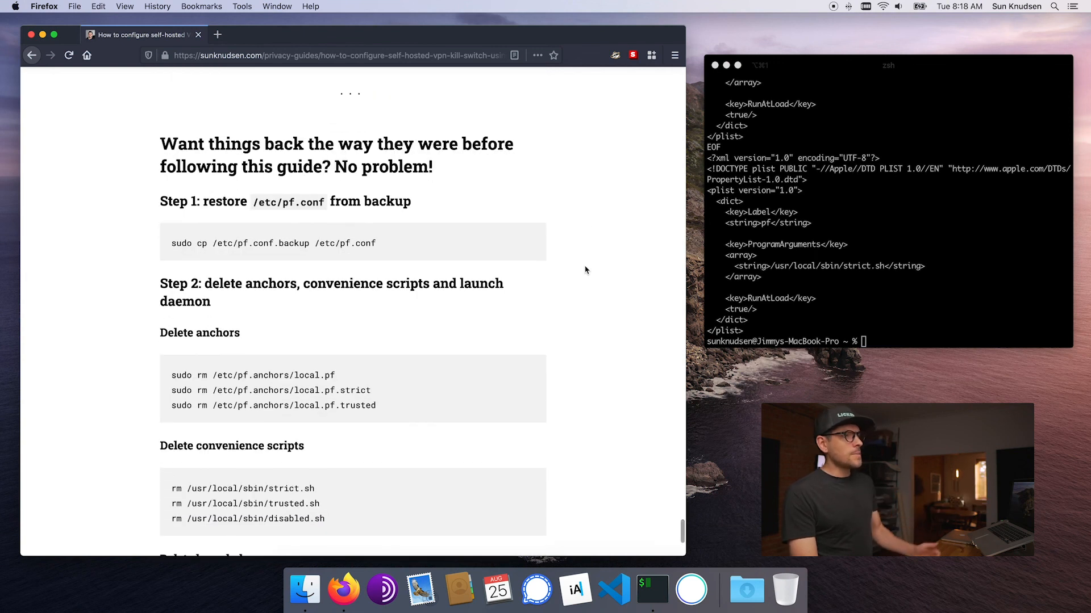
pyautogui.scroll(-3)
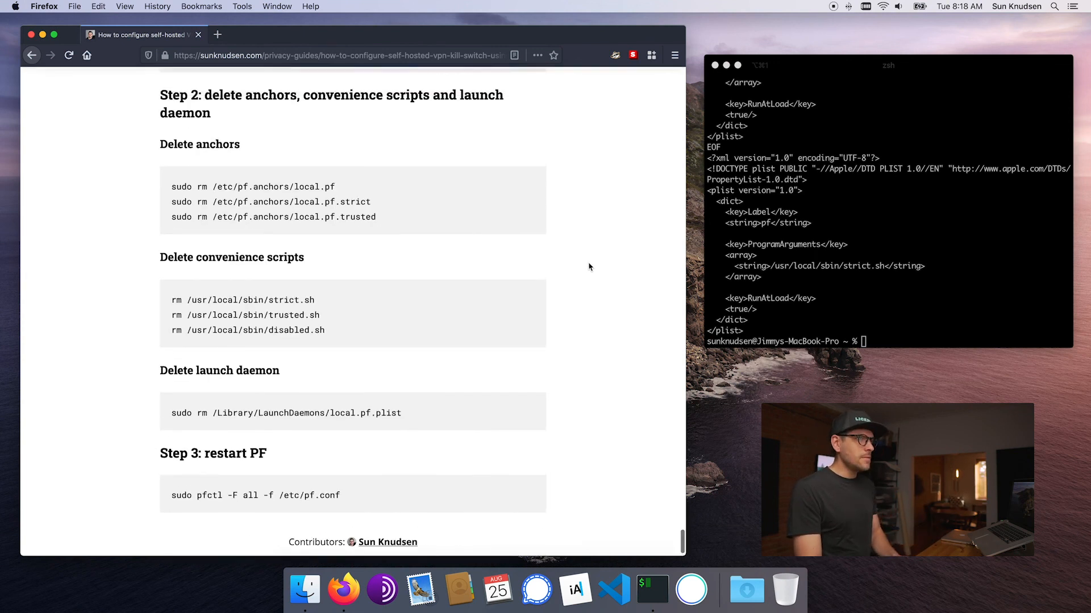